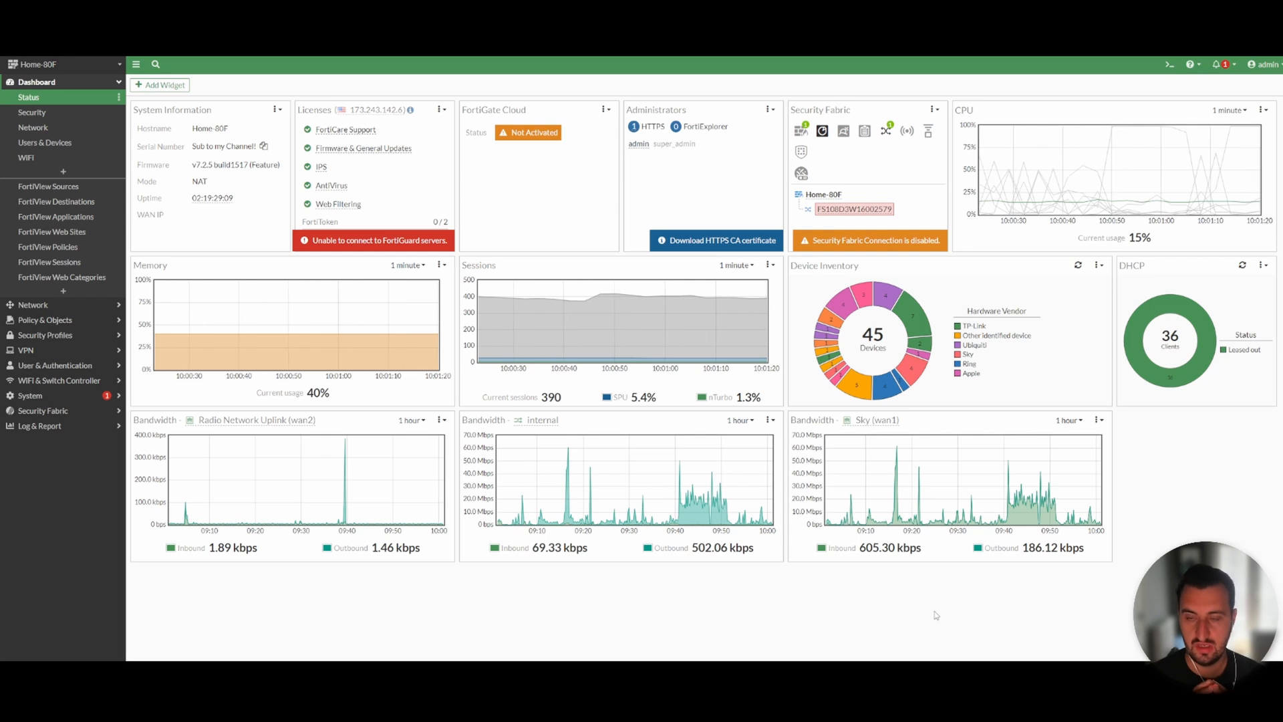
{"action": "mouse_move", "coordinate": [623, 499]}
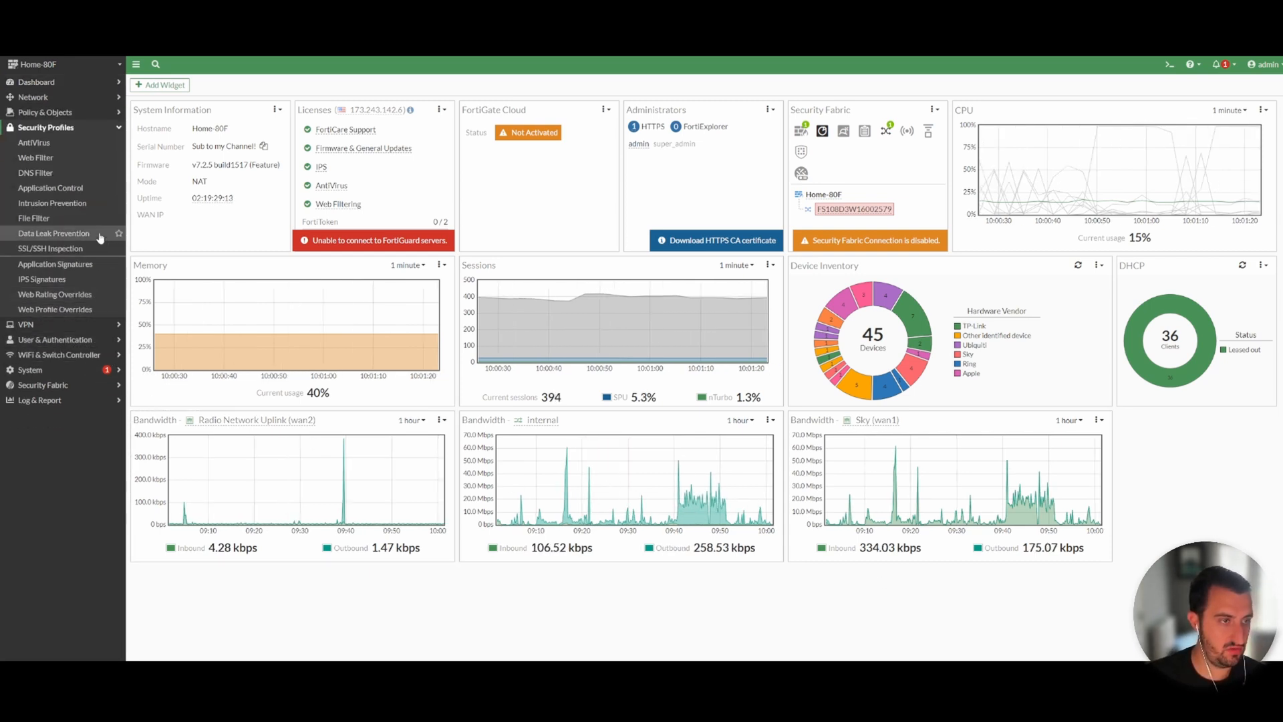
{"action": "mouse_move", "coordinate": [51, 203]}
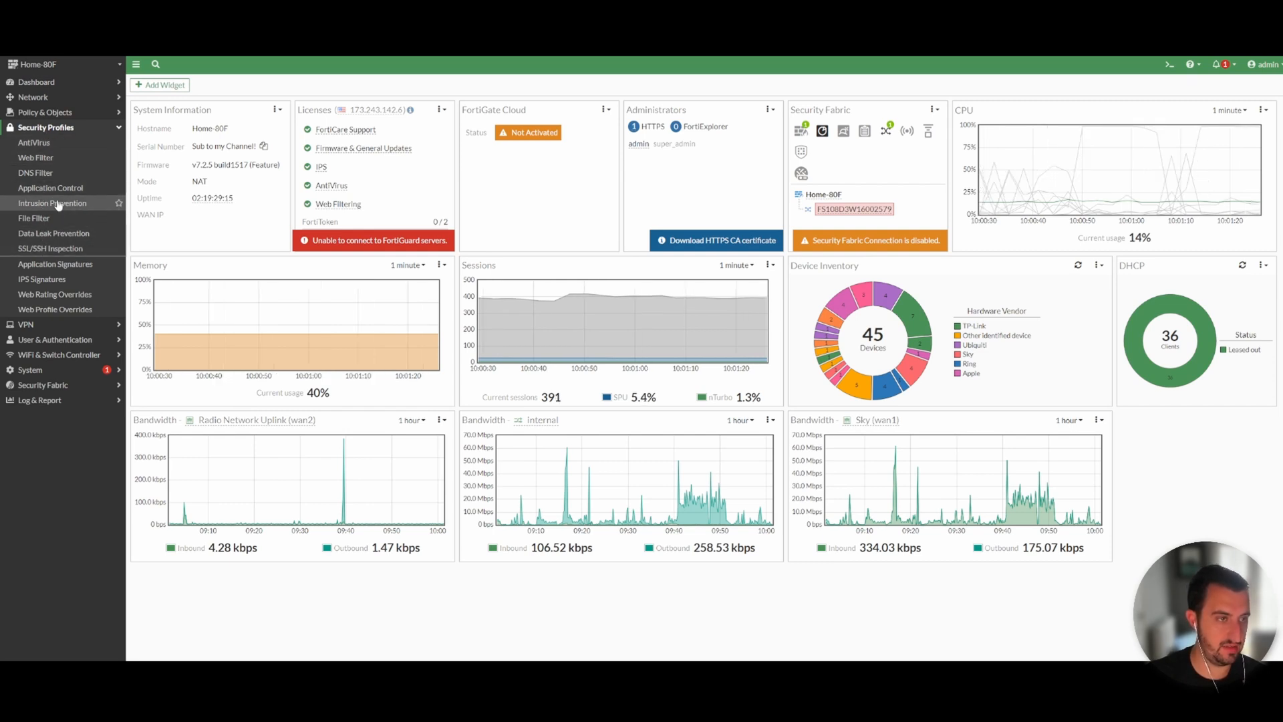
- Go to Security Profiles > Application Control and open the 'default' profile
{"action": "left_click", "coordinate": [51, 187]}
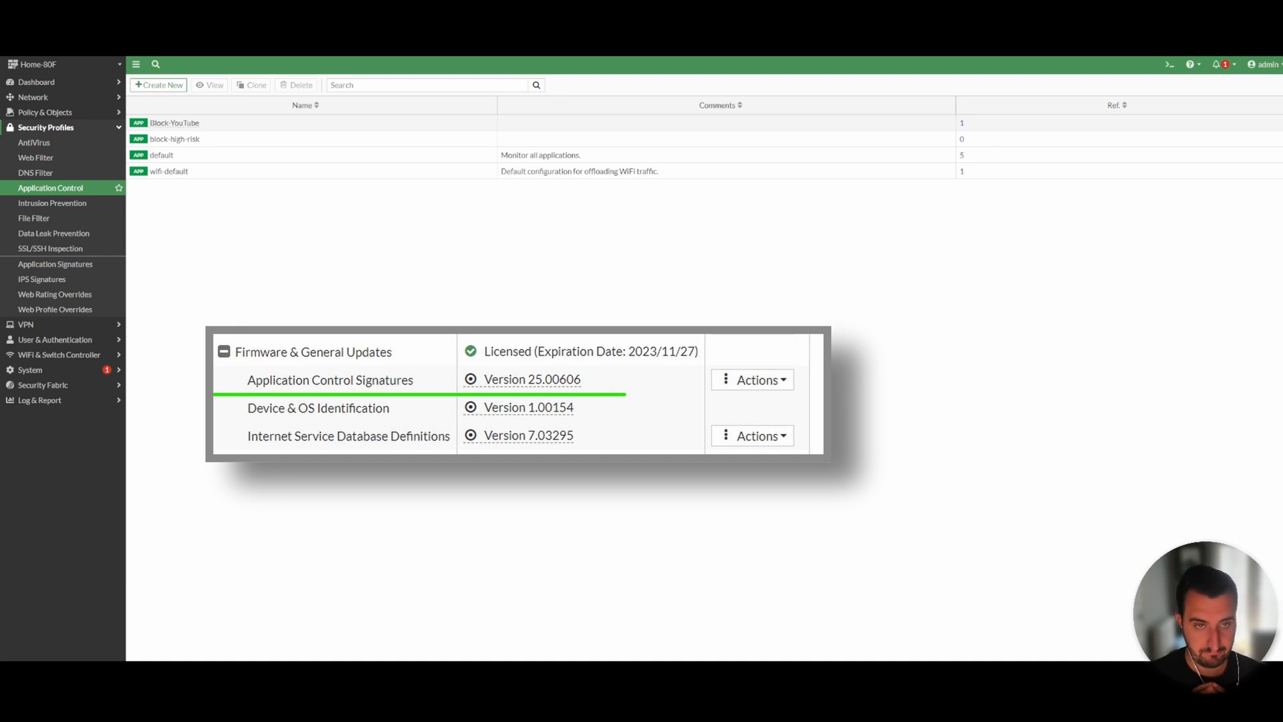
{"action": "mouse_move", "coordinate": [563, 172]}
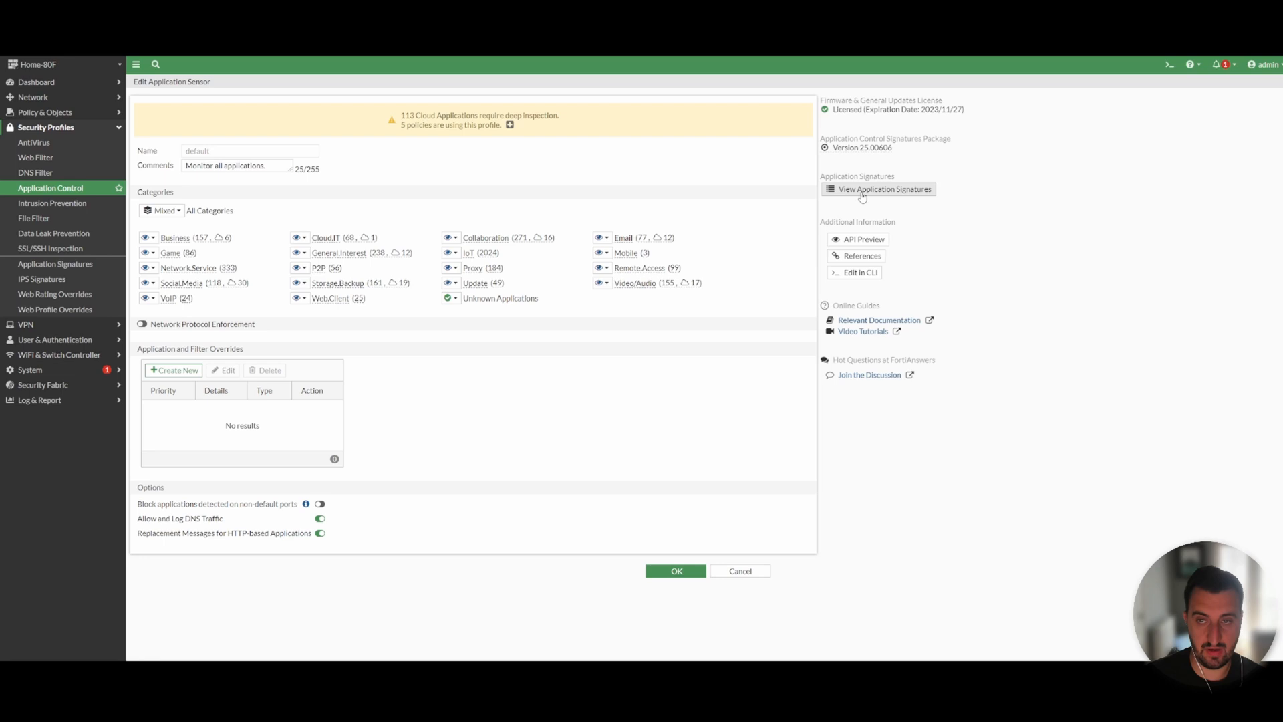
- Show the application signatures list, 4,241 signatures by category, technology and risk
{"action": "left_click", "coordinate": [883, 189]}
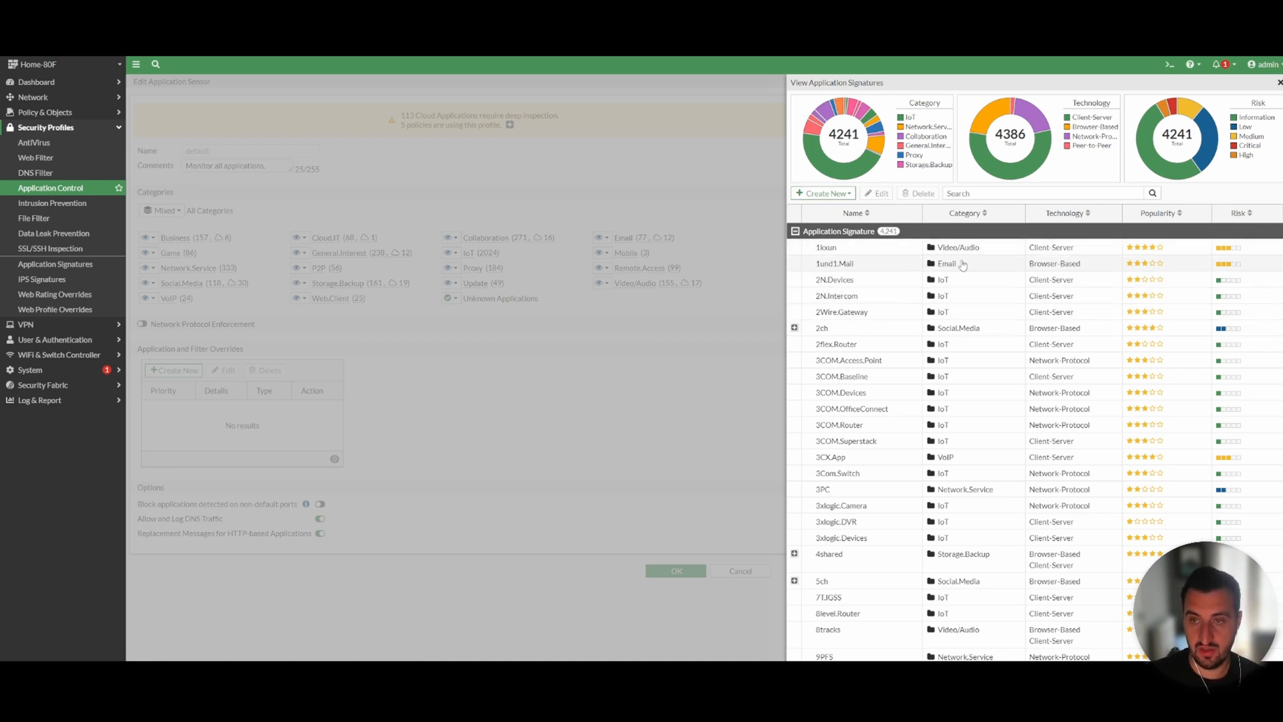
- Search the signatures for YouTube, Spotify and ConnectW
{"action": "left_click", "coordinate": [1039, 193]}
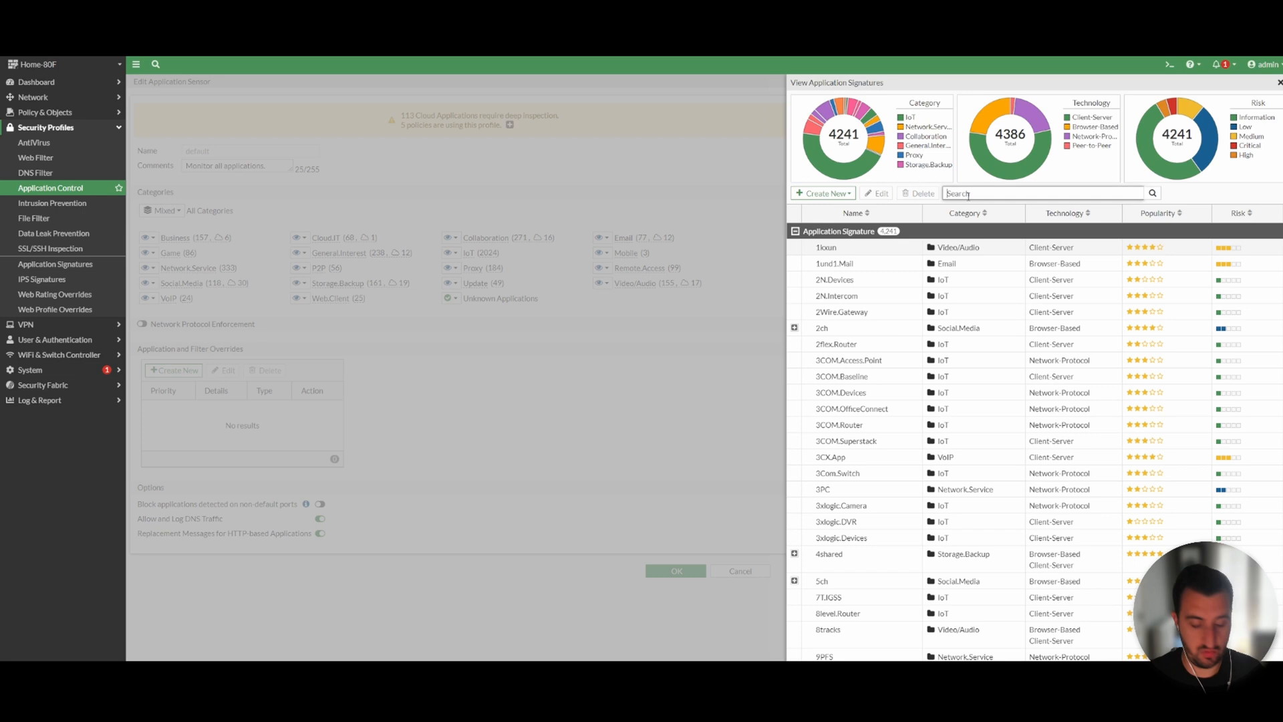
{"action": "type", "text": "YouTube"}
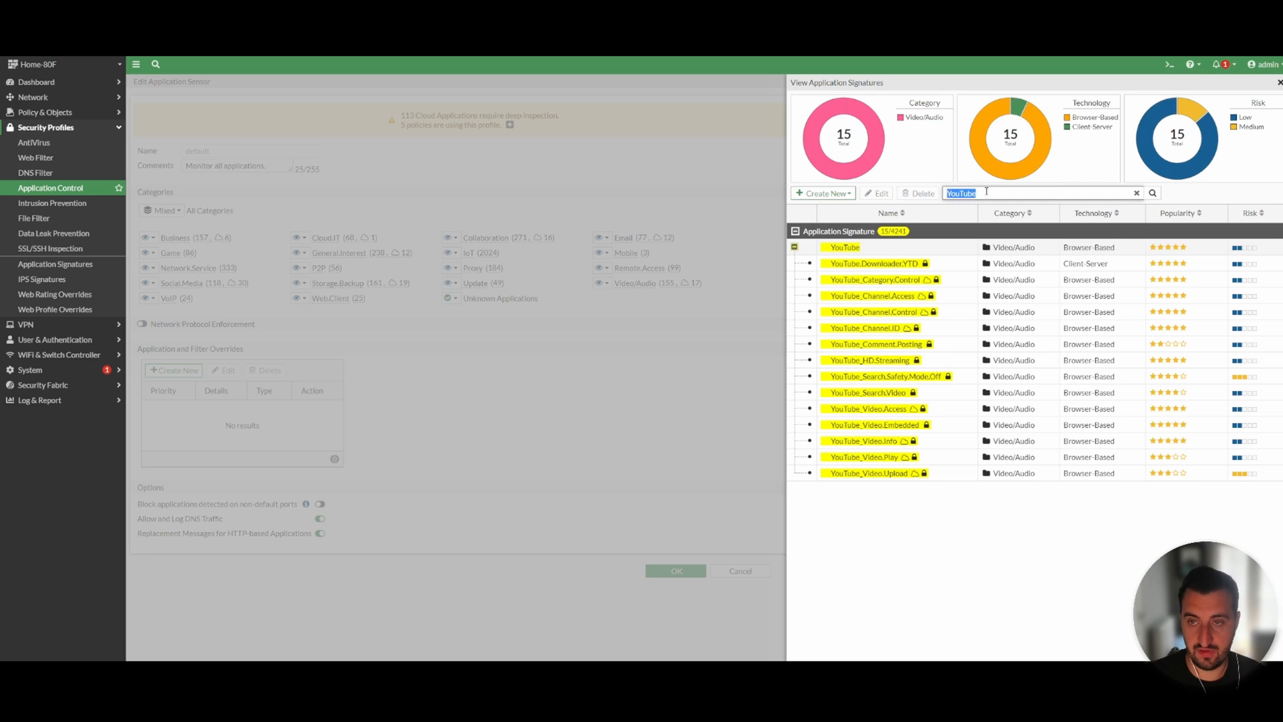
{"action": "type", "text": "Spotify"}
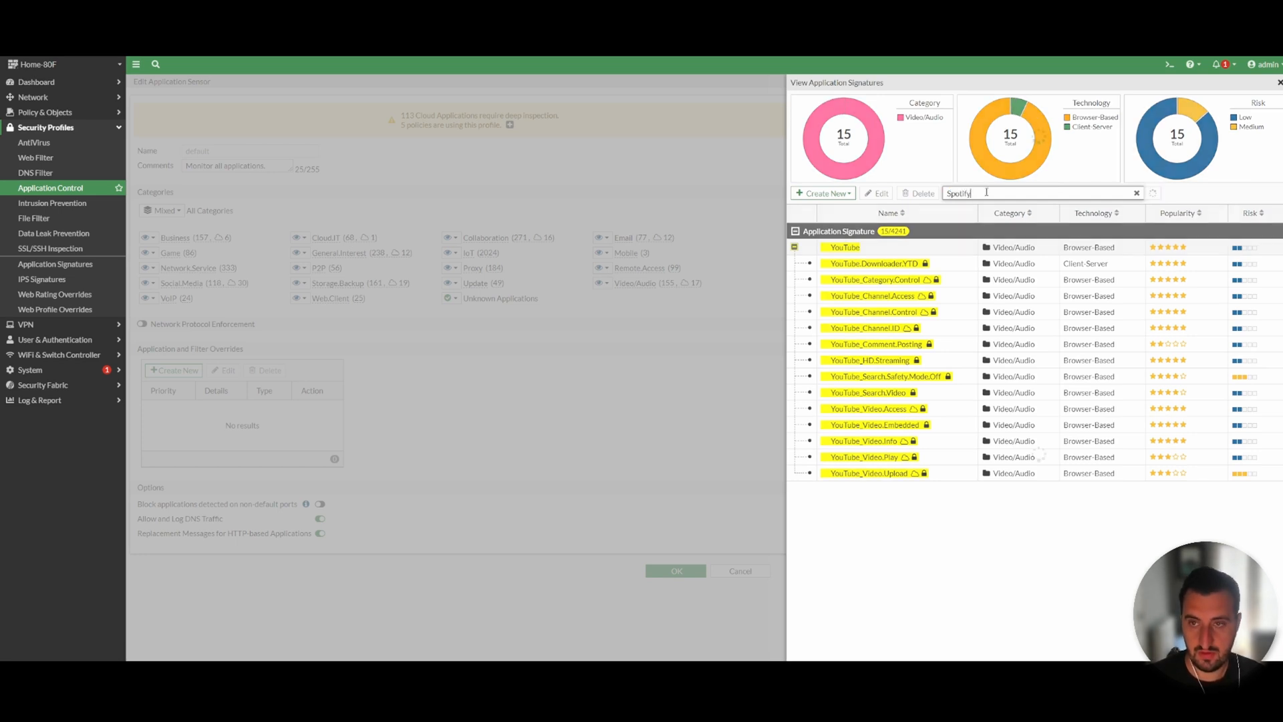
{"action": "left_click", "coordinate": [1151, 193]}
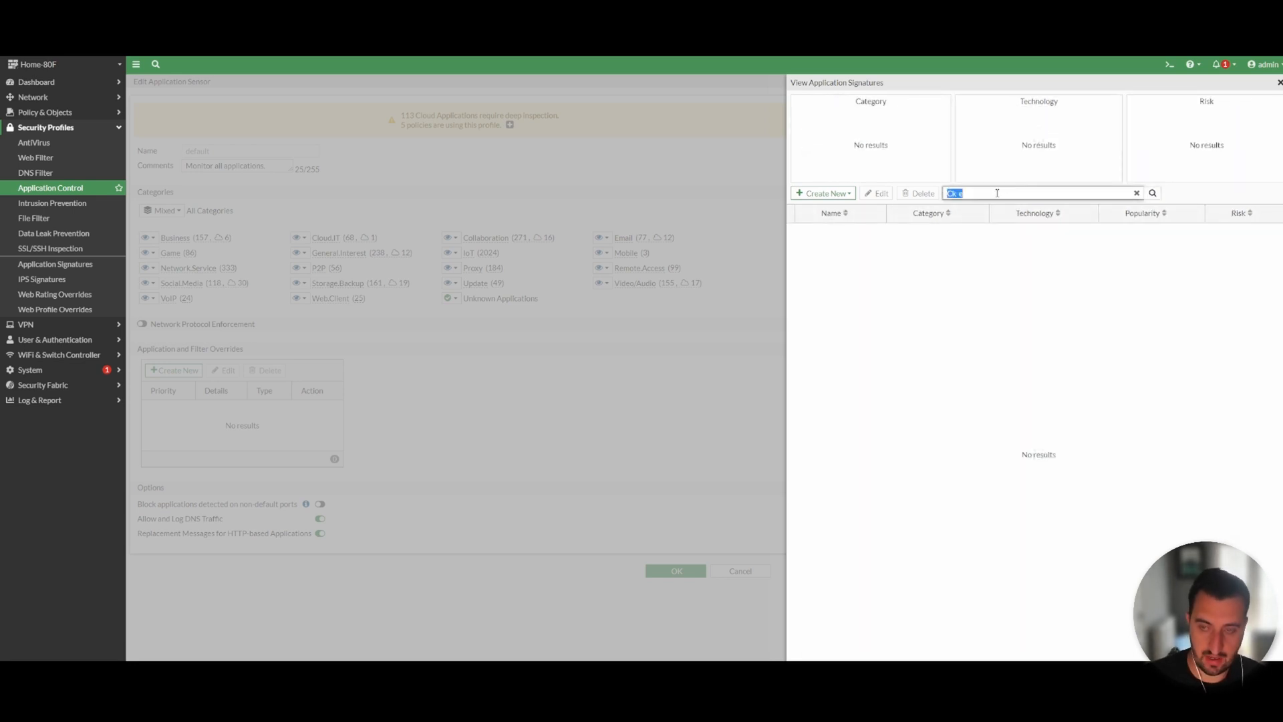
{"action": "type", "text": "ConnectWi"}
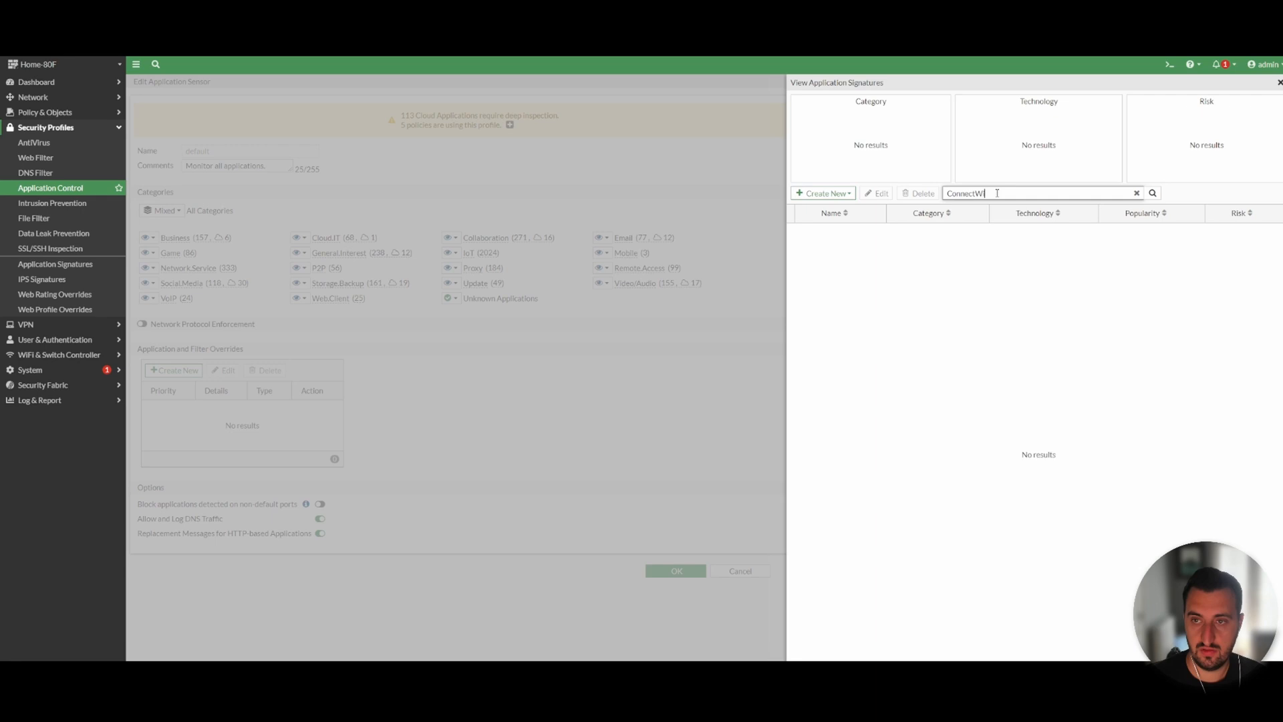
- Search the signatures for TOR and Psiphon, then close the catalogue
{"action": "left_click", "coordinate": [1152, 193]}
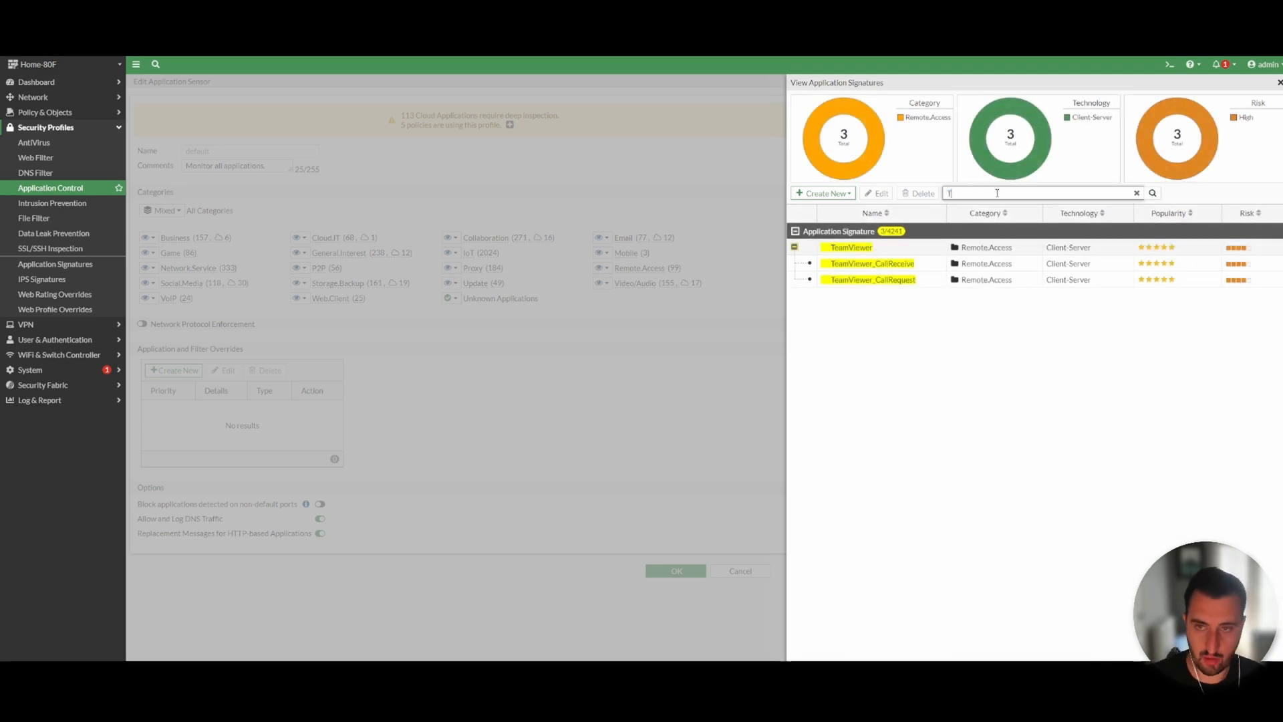
{"action": "type", "text": "TOR"}
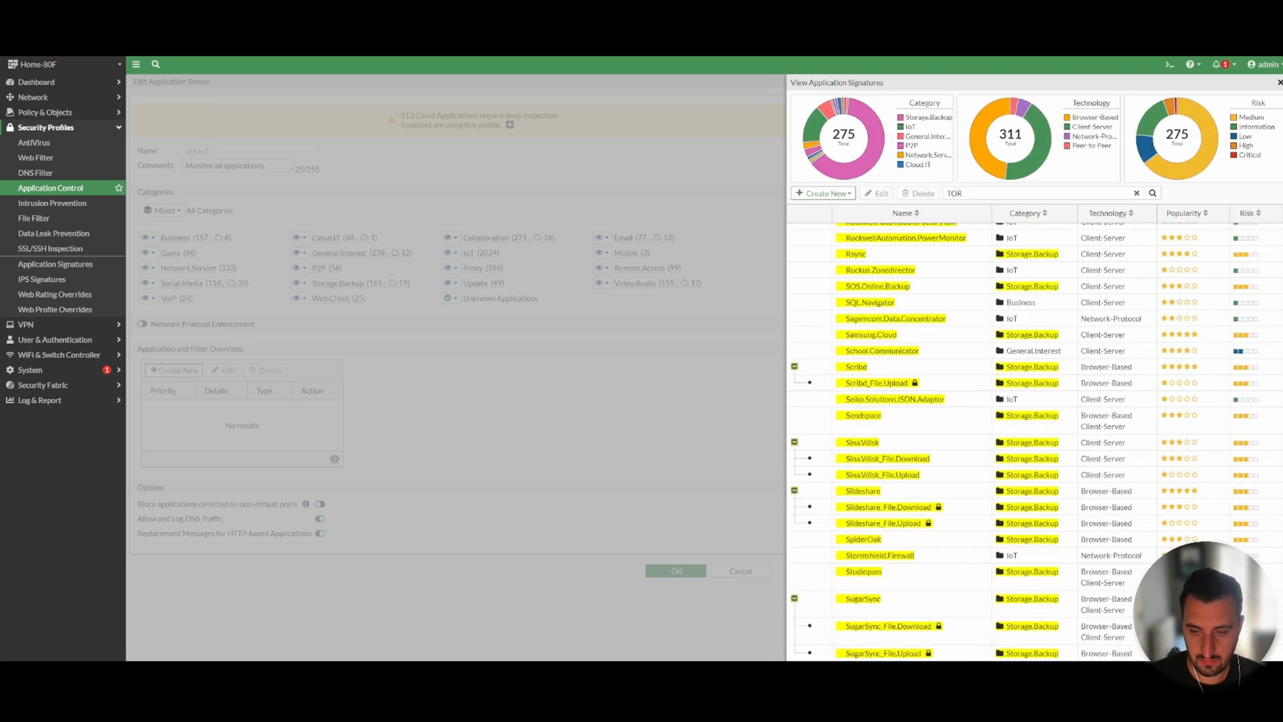
{"action": "scroll", "scroll_direction": "down", "scroll_amount": 3}
{"action": "type", "text": "Ps"}
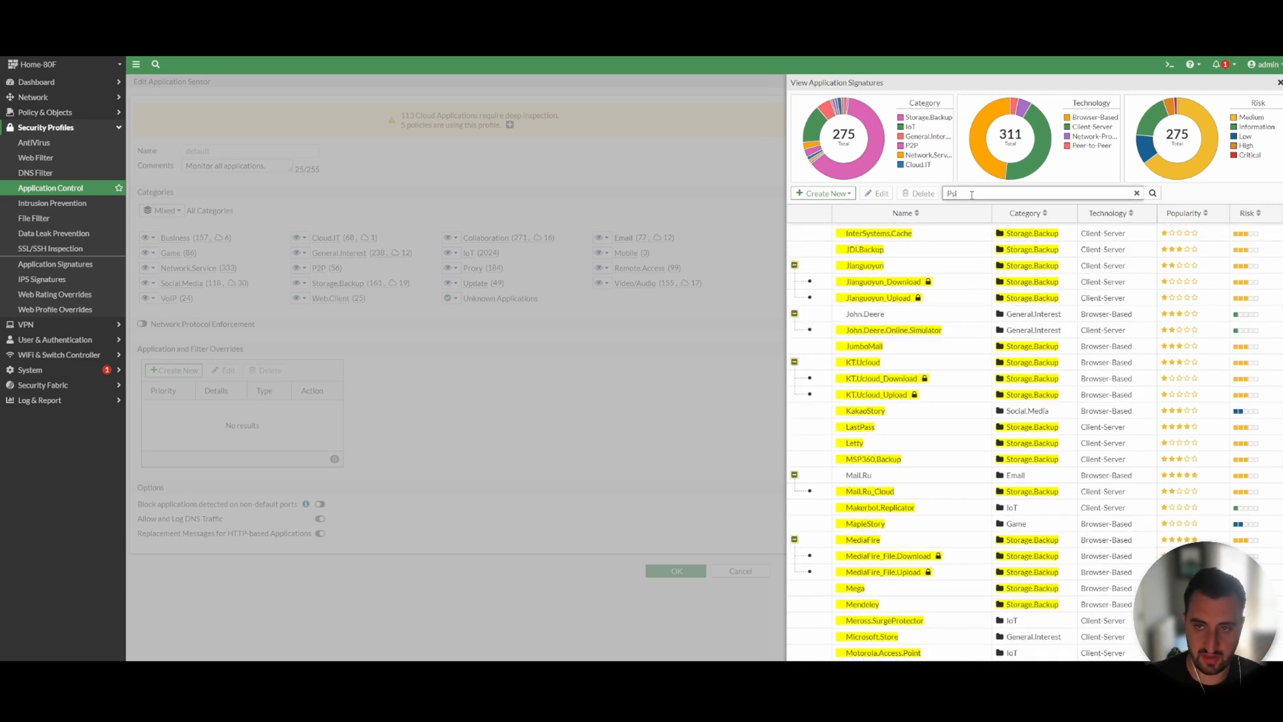
{"action": "left_click", "coordinate": [1152, 193]}
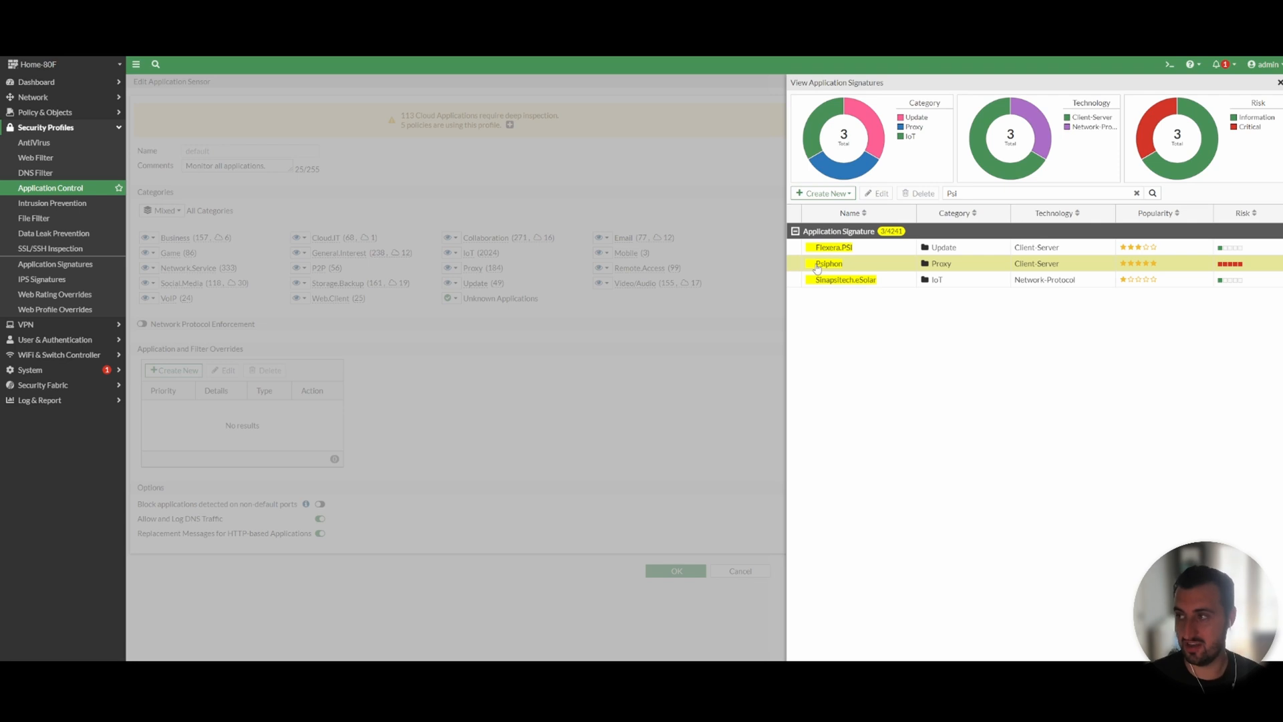
{"action": "mouse_move", "coordinate": [814, 278]}
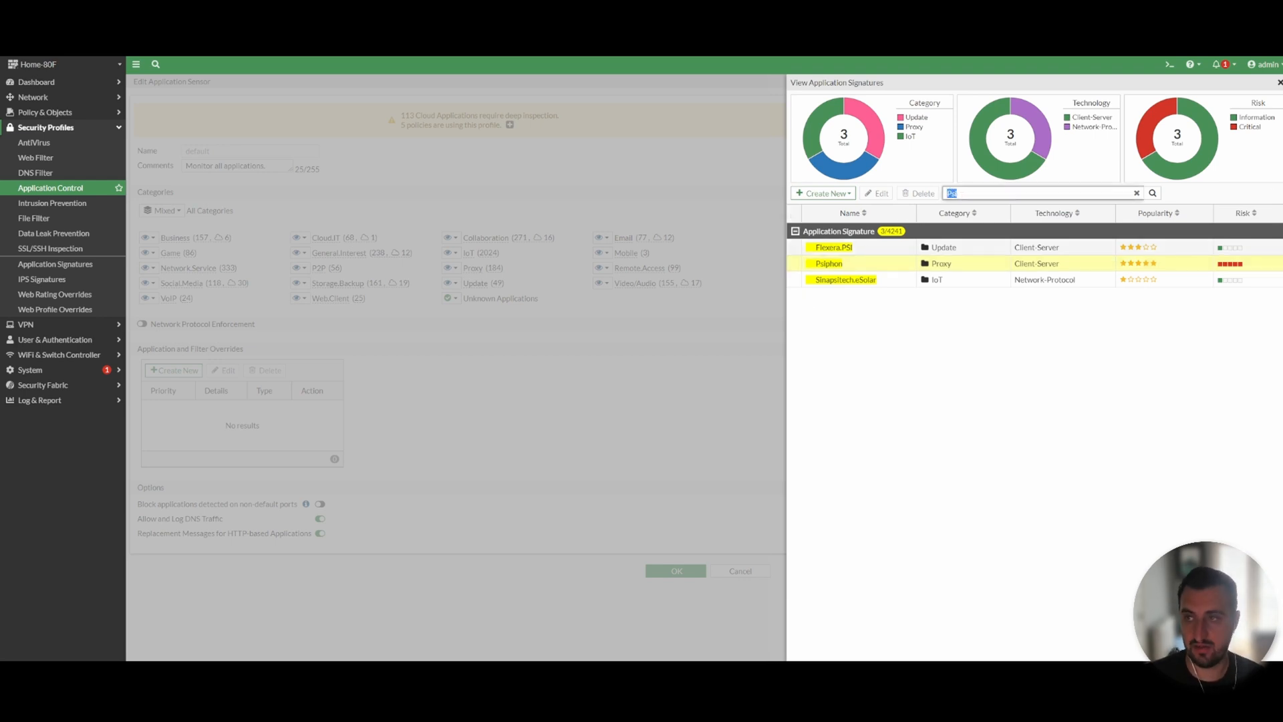
{"action": "left_click", "coordinate": [1277, 82]}
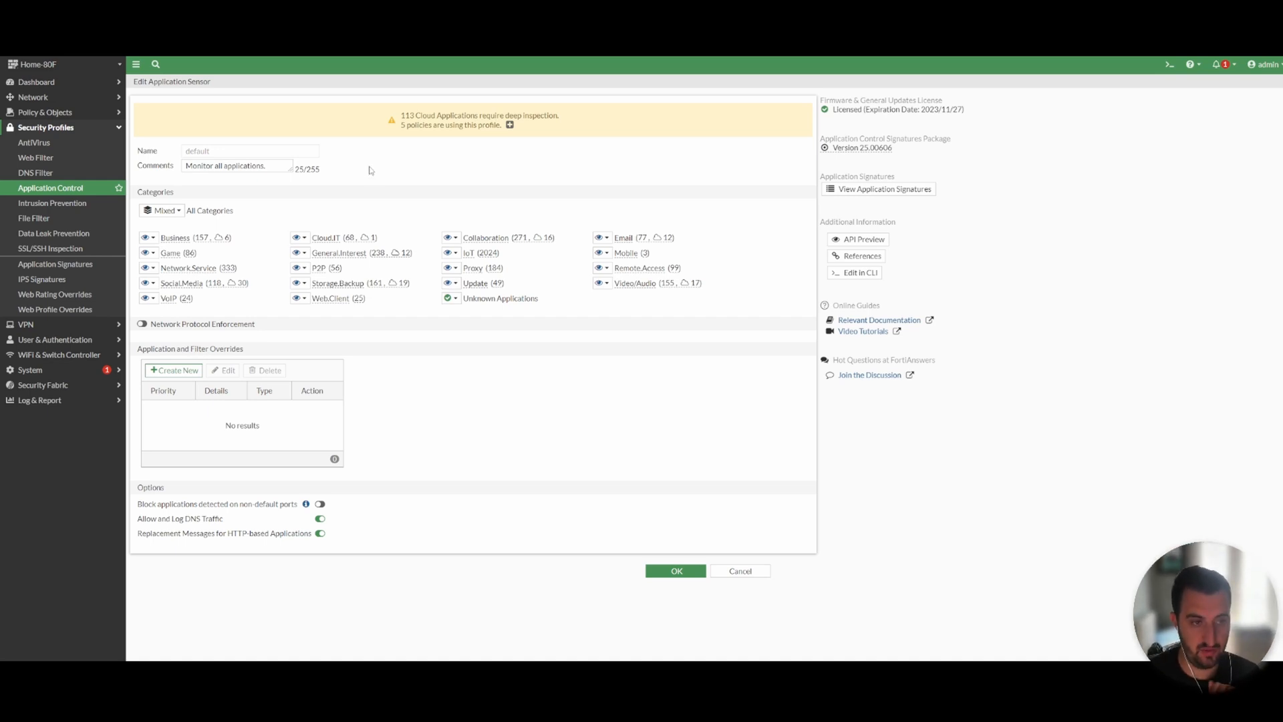
{"action": "mouse_move", "coordinate": [252, 224]}
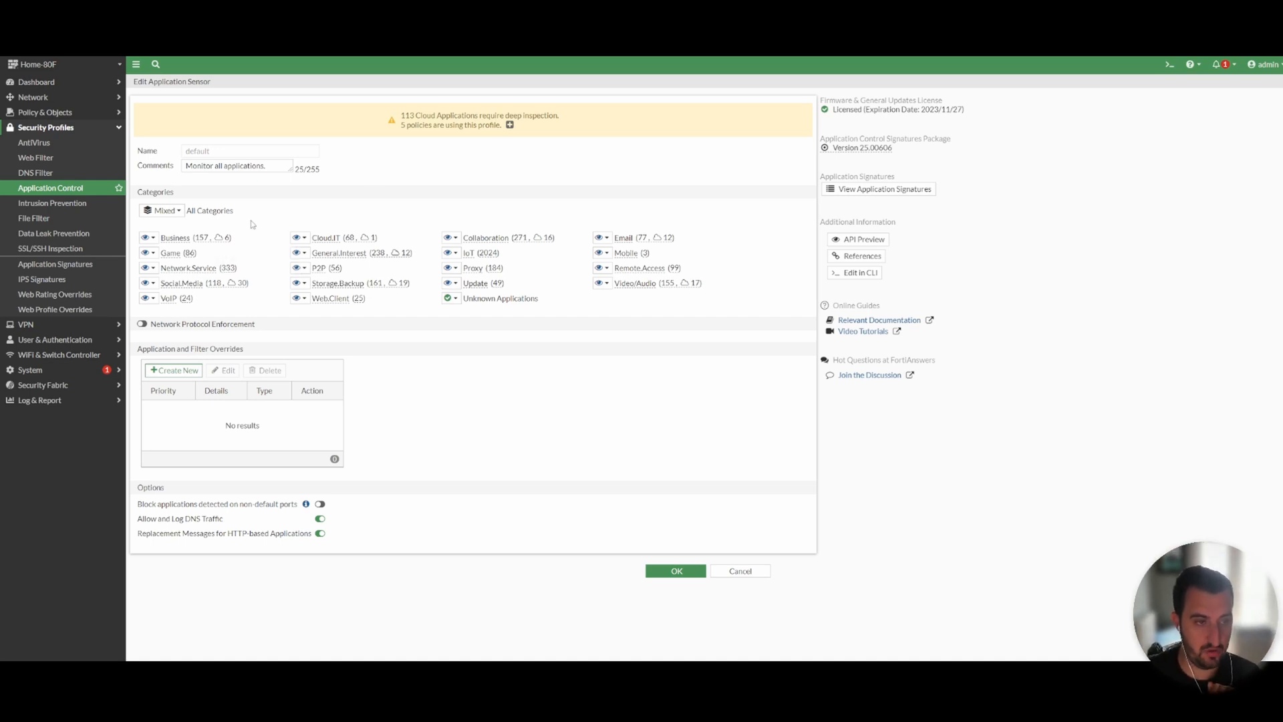
- Set Social.Media to Block, revert it to Monitor, and cancel the default profile
{"action": "left_click", "coordinate": [150, 282]}
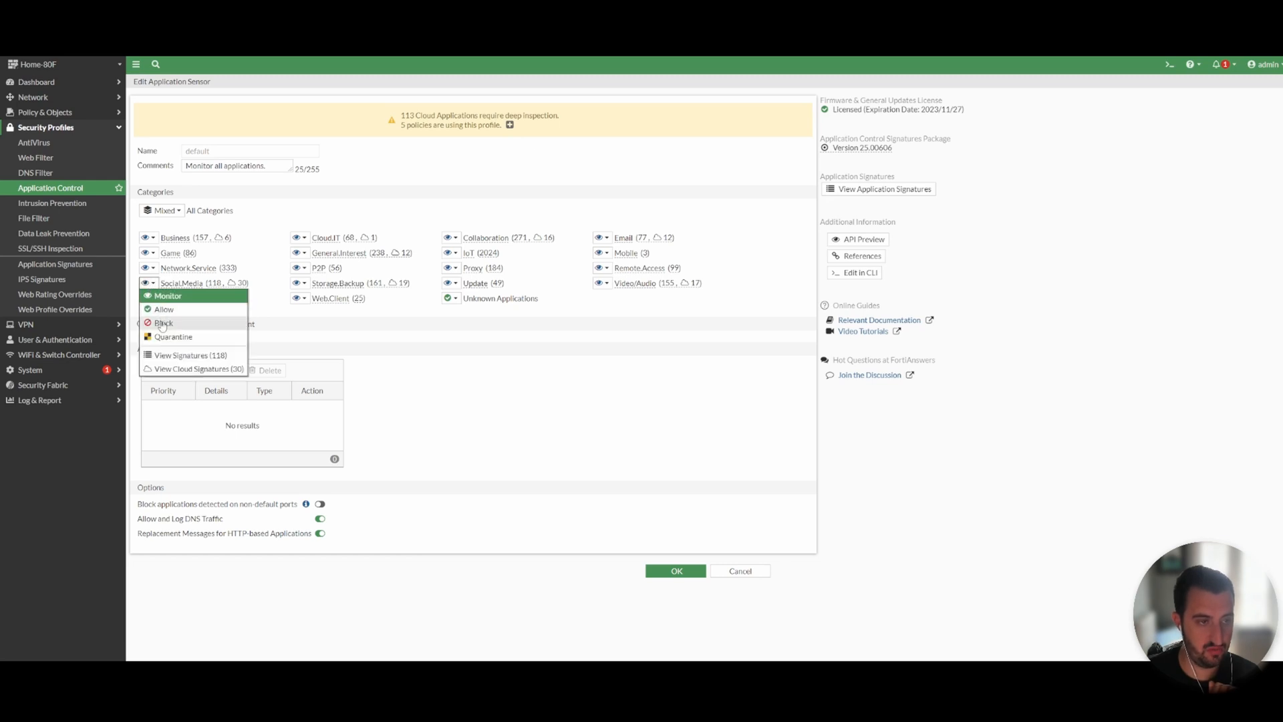
{"action": "left_click", "coordinate": [163, 322]}
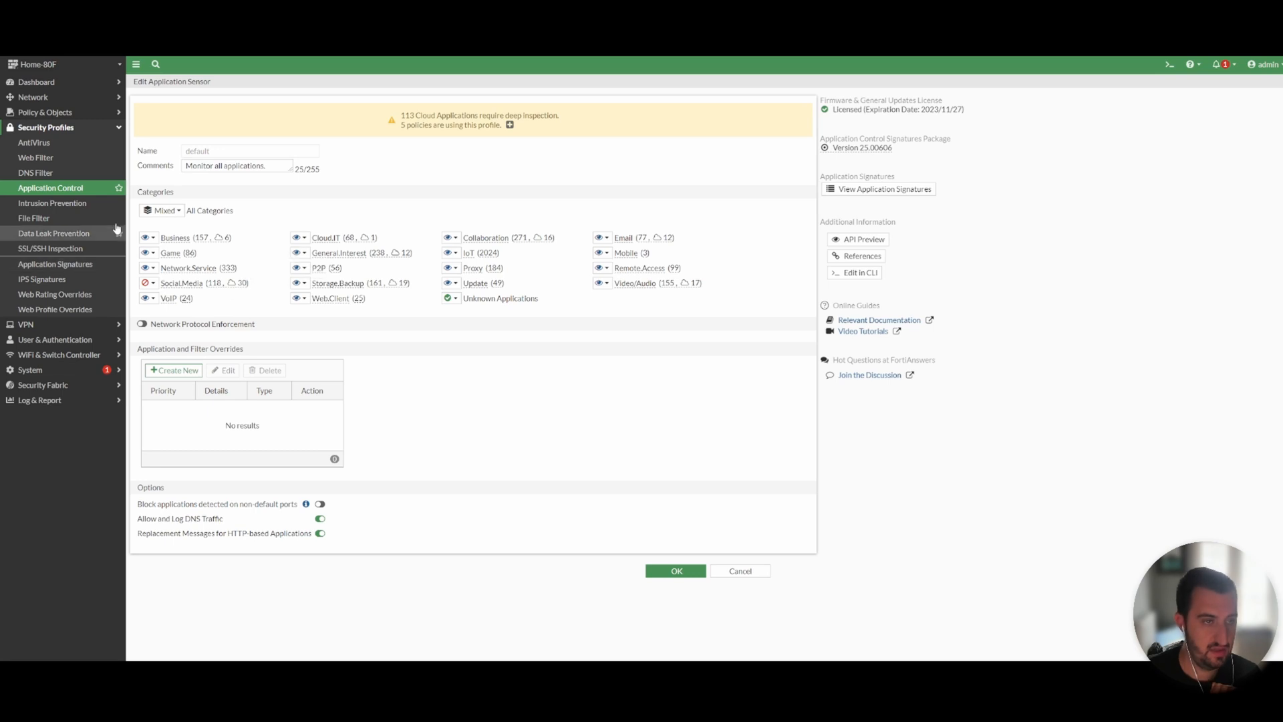
{"action": "left_click", "coordinate": [149, 282]}
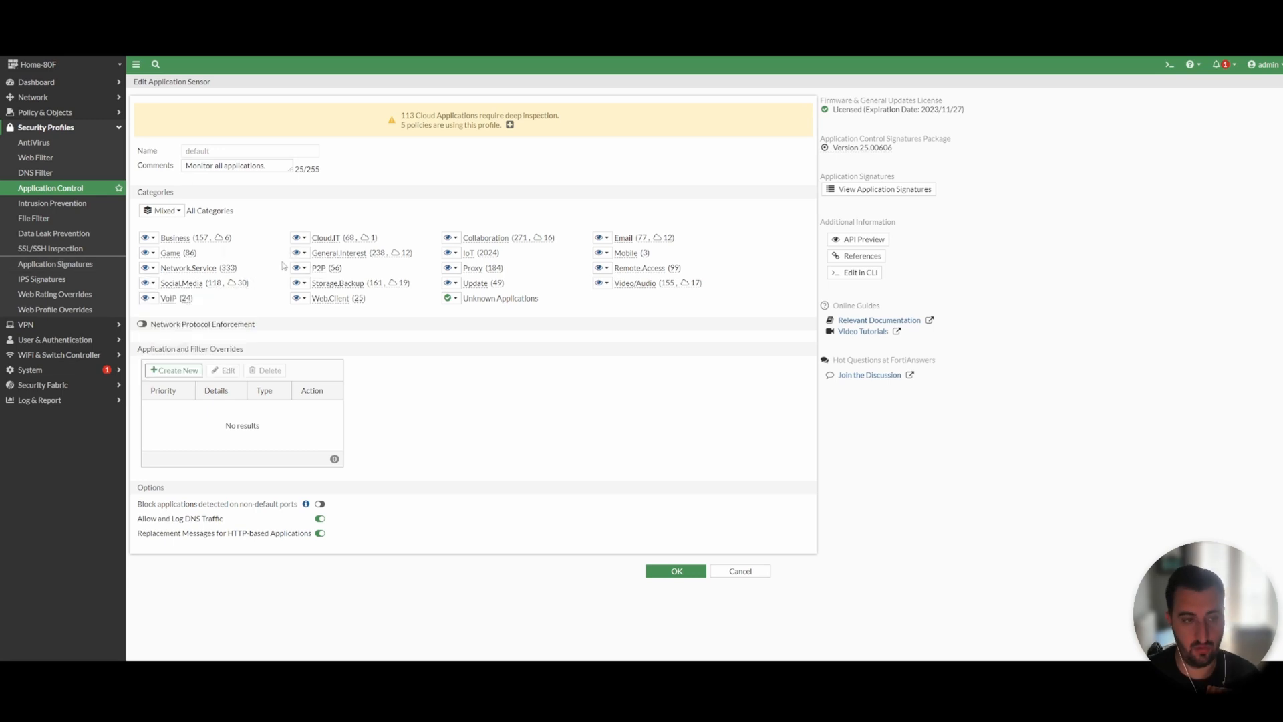
{"action": "mouse_move", "coordinate": [414, 385]}
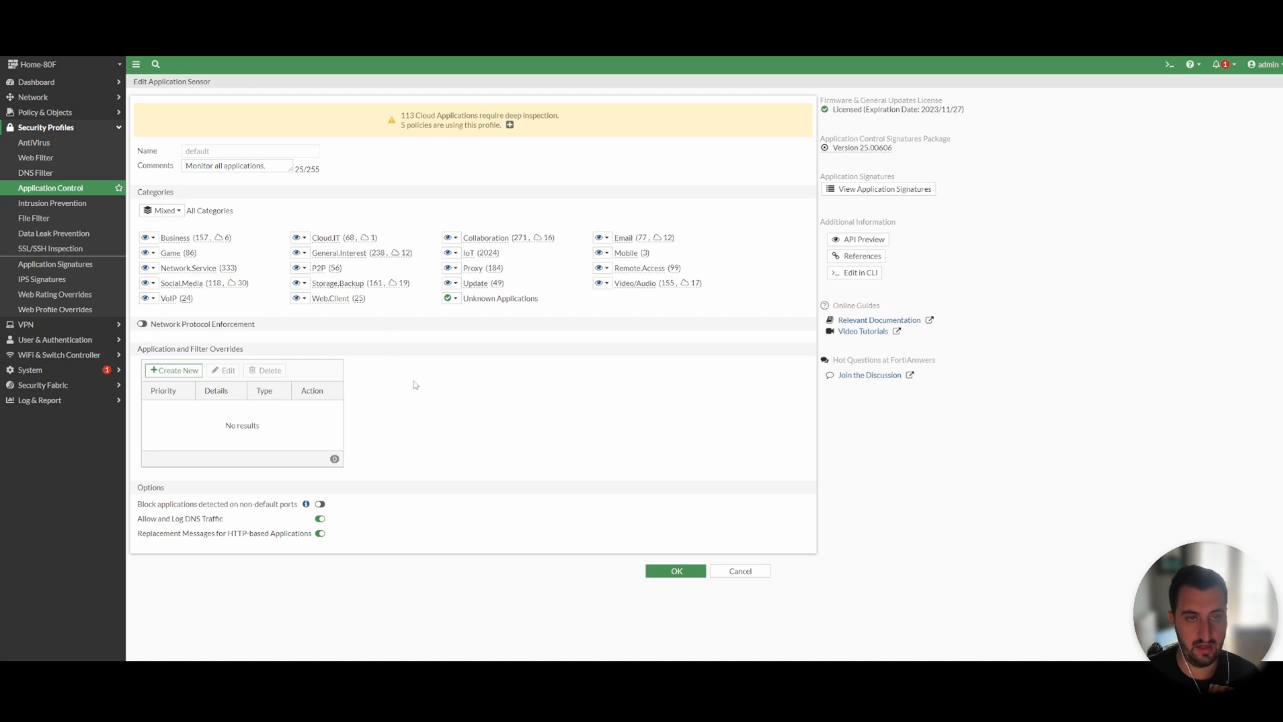
{"action": "mouse_move", "coordinate": [555, 442]}
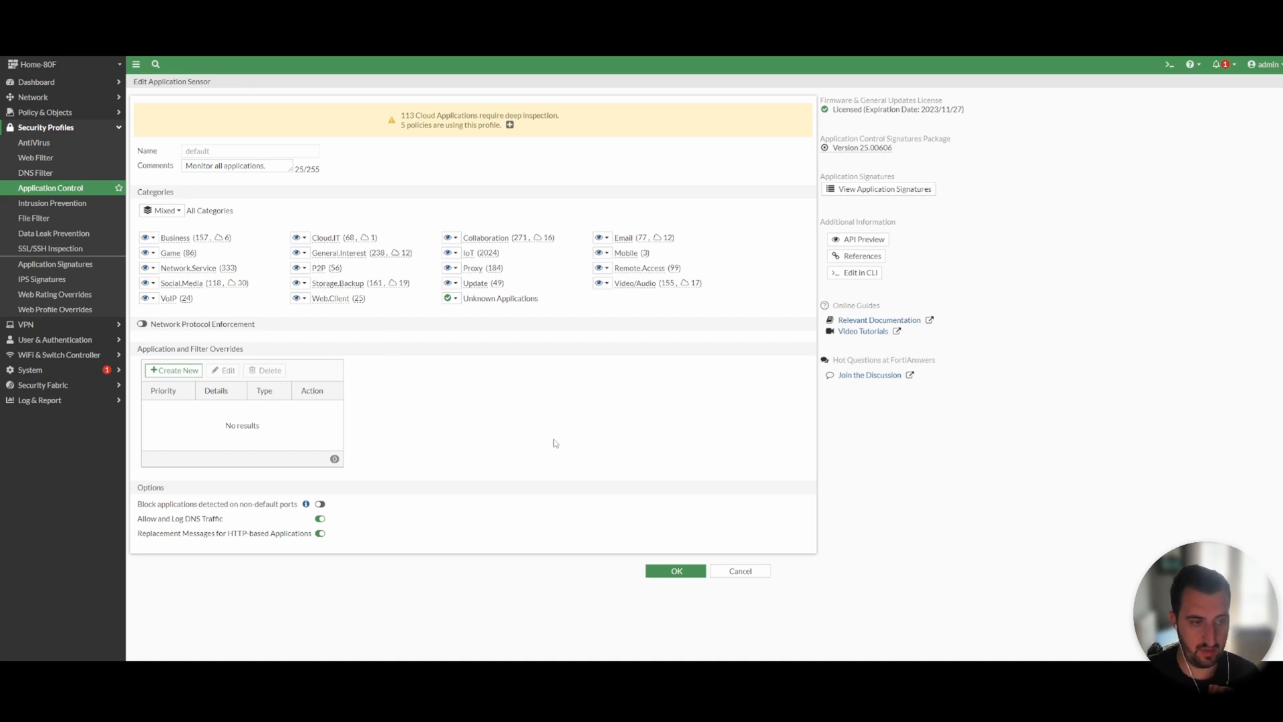
{"action": "mouse_move", "coordinate": [272, 413]}
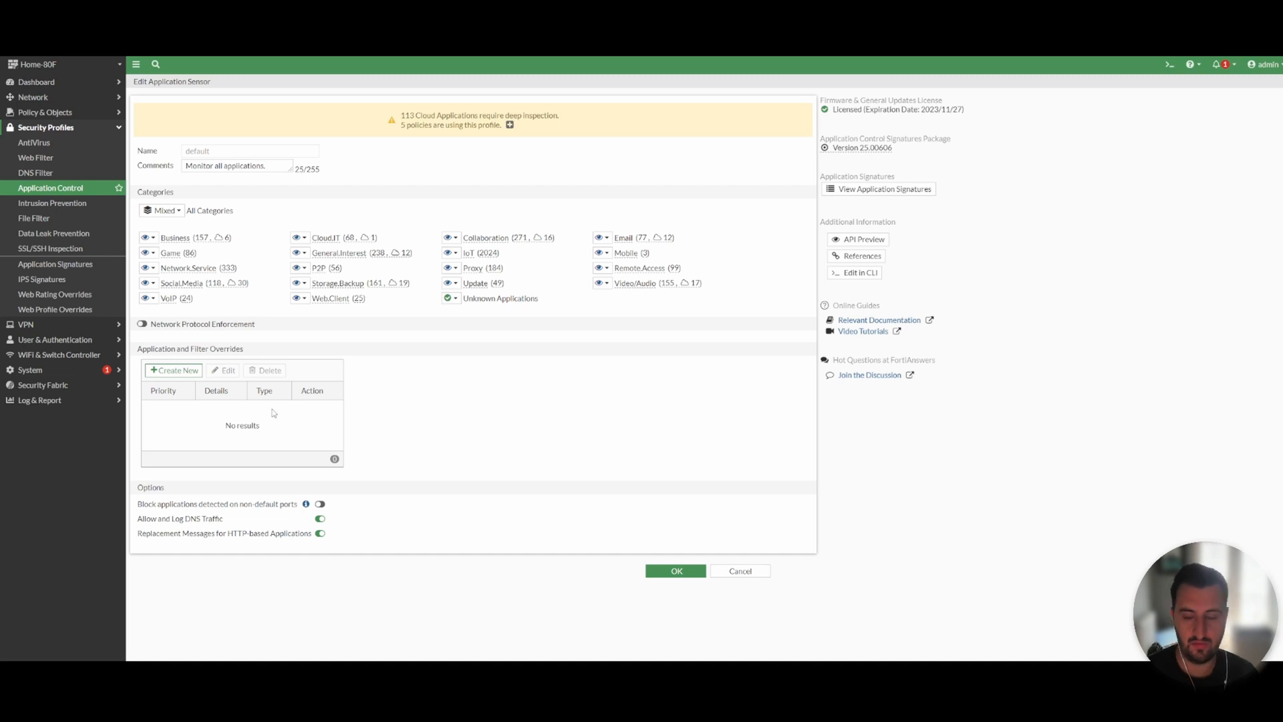
{"action": "left_click", "coordinate": [739, 571]}
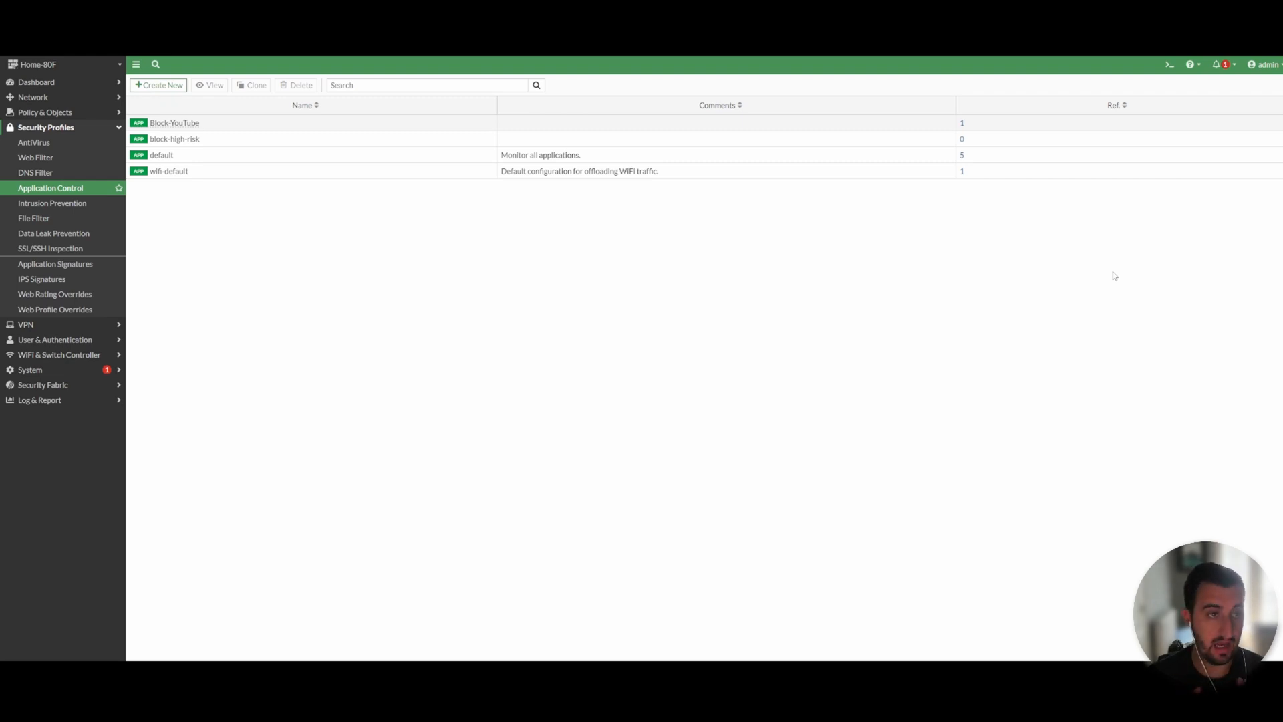
{"action": "mouse_move", "coordinate": [86, 196]}
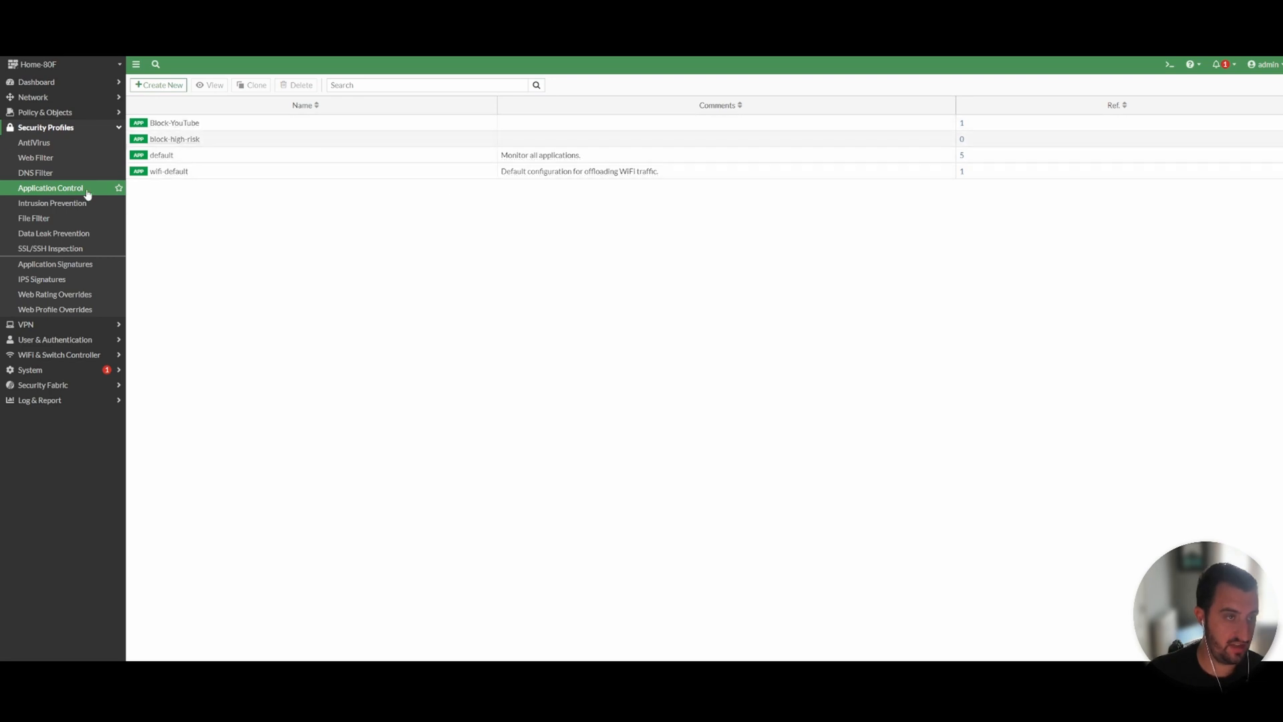
{"action": "mouse_move", "coordinate": [210, 127]}
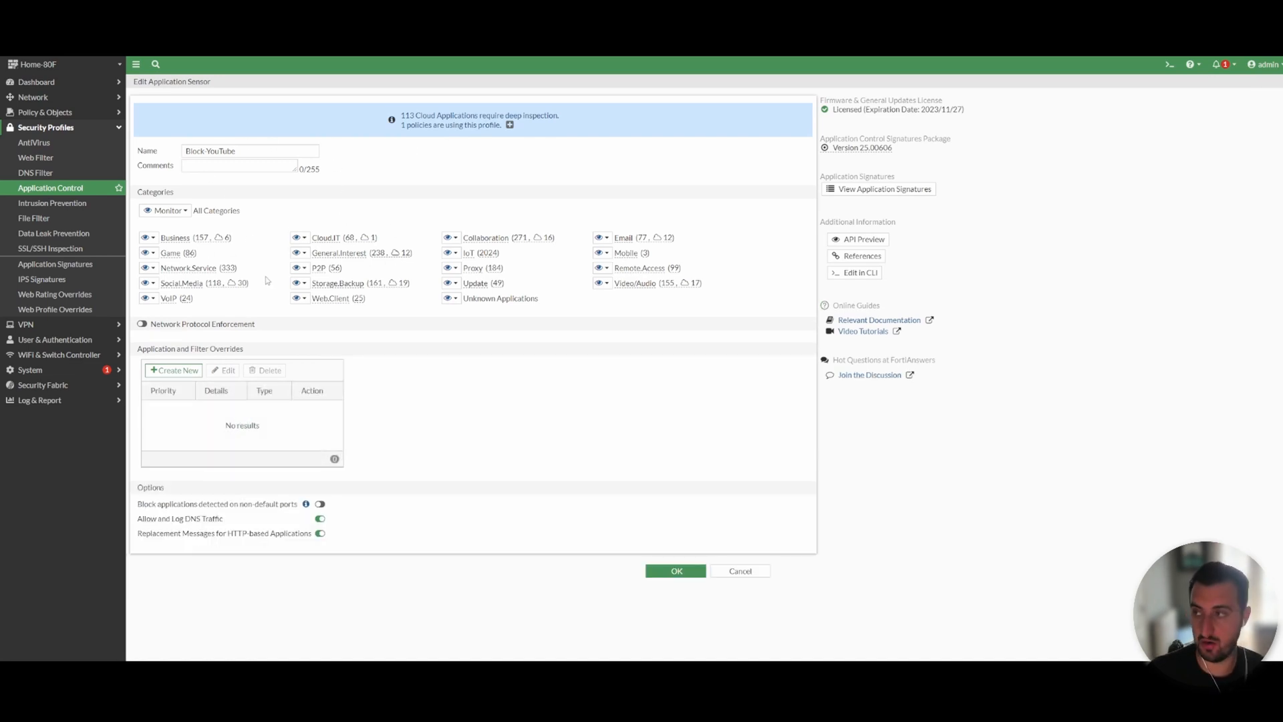
{"action": "mouse_move", "coordinate": [161, 270]}
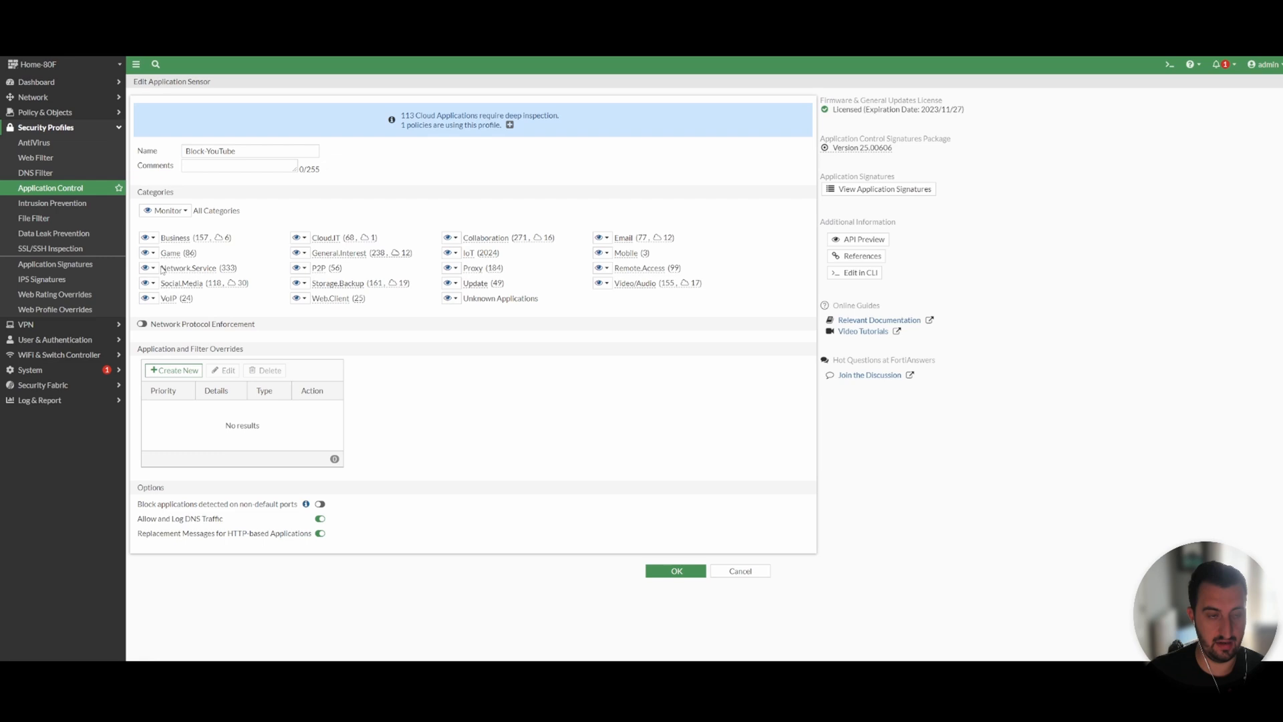
{"action": "mouse_move", "coordinate": [184, 284]}
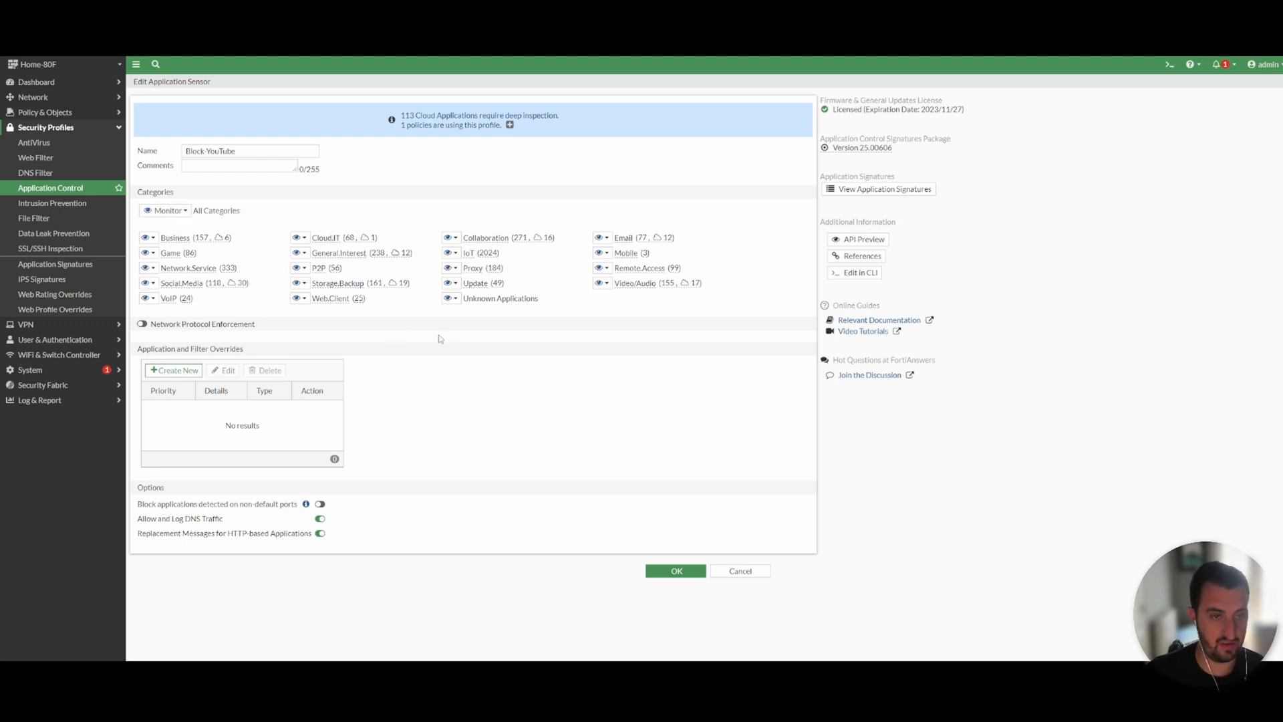
{"action": "mouse_move", "coordinate": [397, 361]}
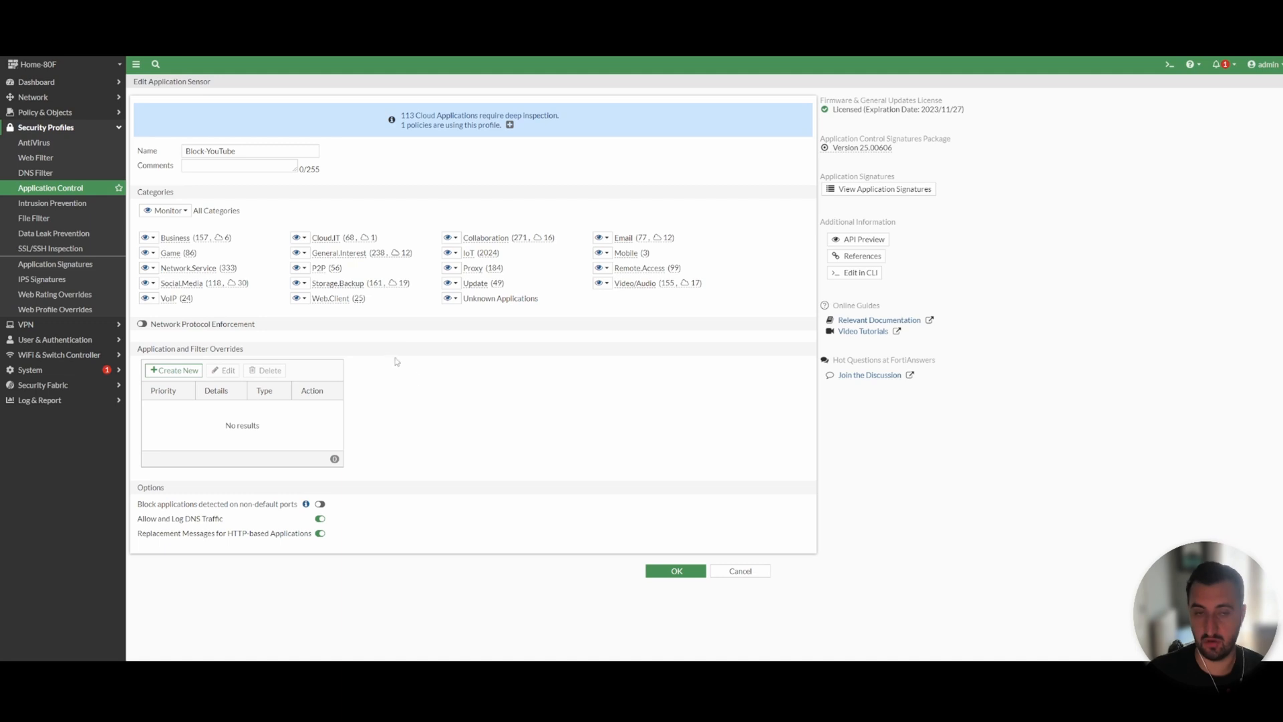
{"action": "mouse_move", "coordinate": [426, 379]}
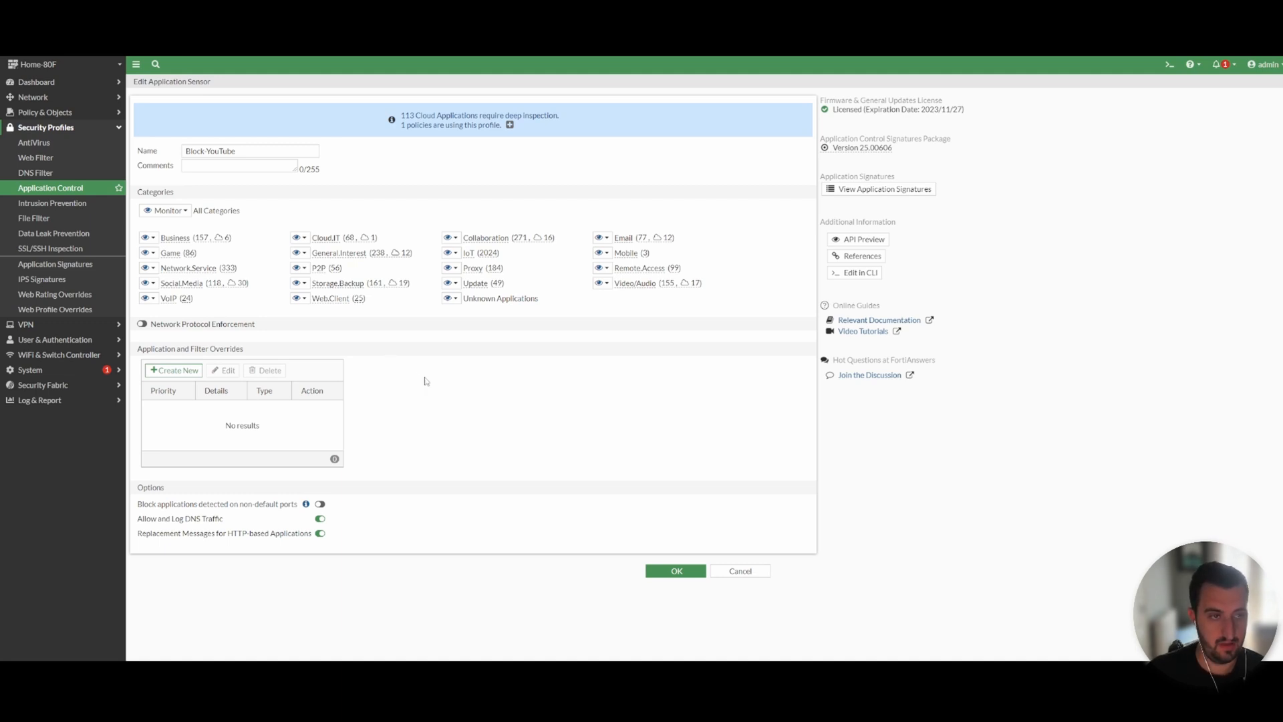
{"action": "mouse_move", "coordinate": [429, 340]}
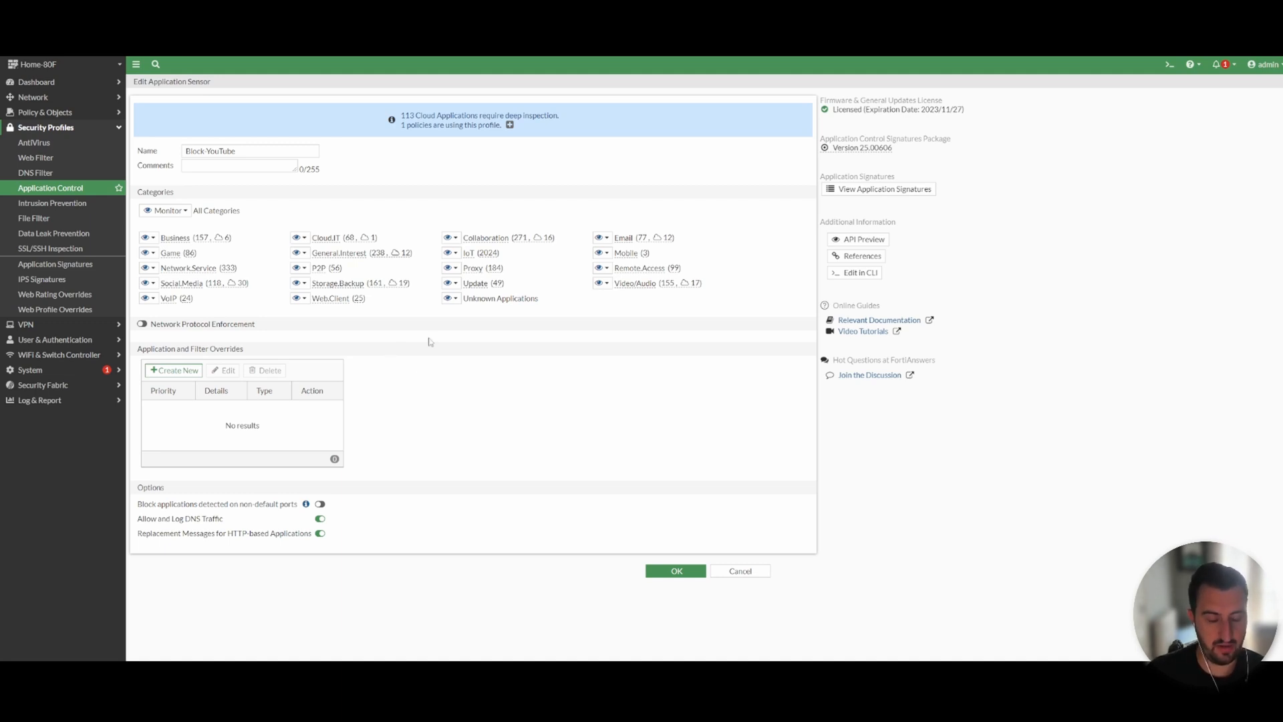
{"action": "mouse_move", "coordinate": [471, 190]}
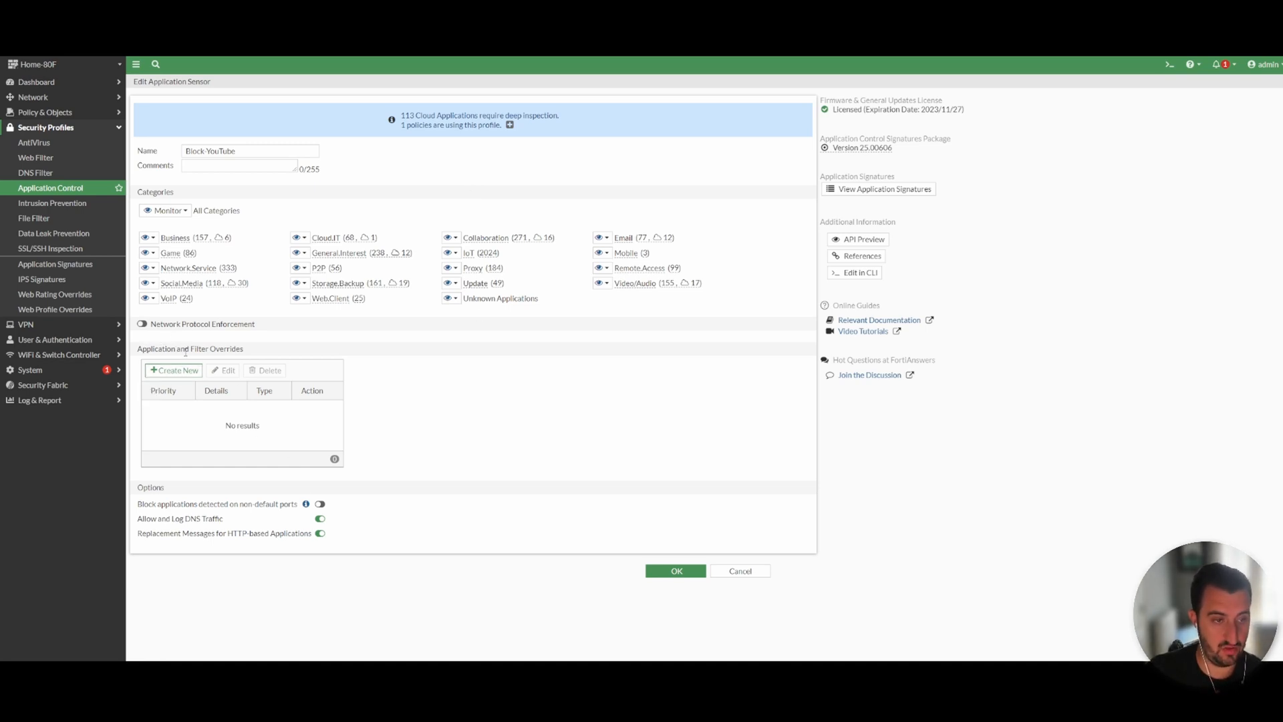
- Add a Block override for all 15 'YouTube' signature search results
{"action": "left_click", "coordinate": [173, 369]}
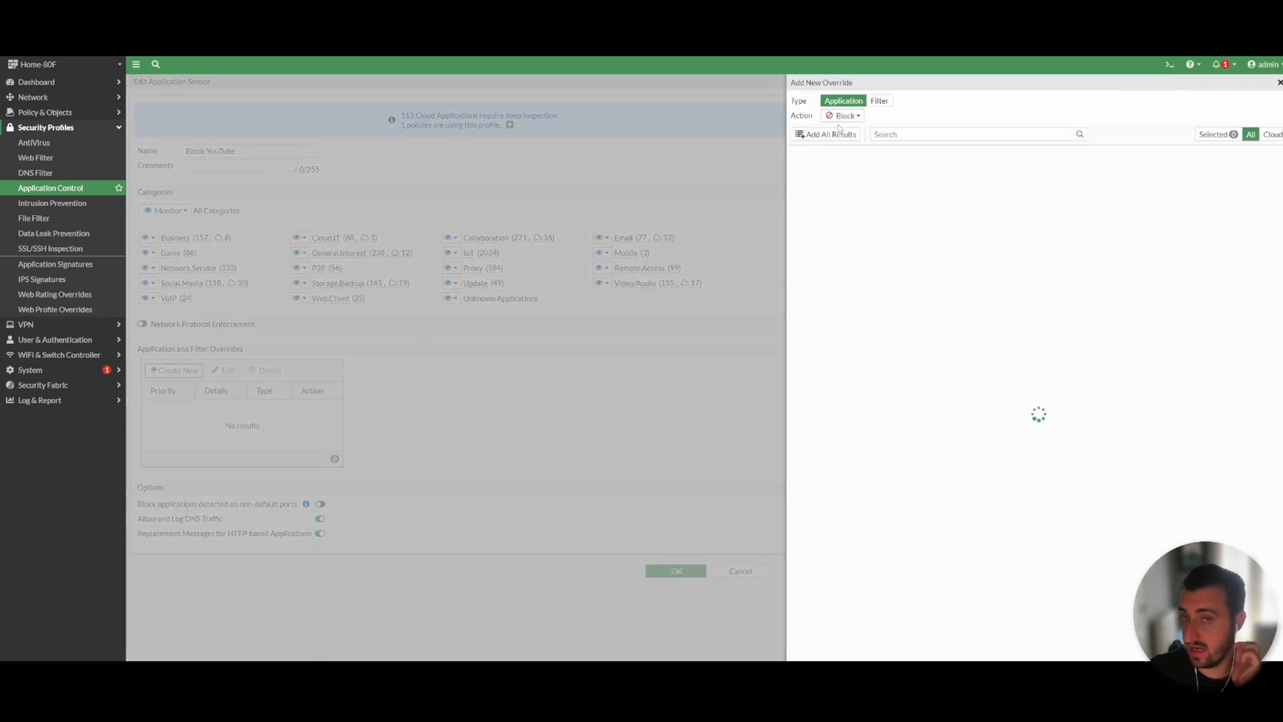
{"action": "mouse_move", "coordinate": [918, 149]}
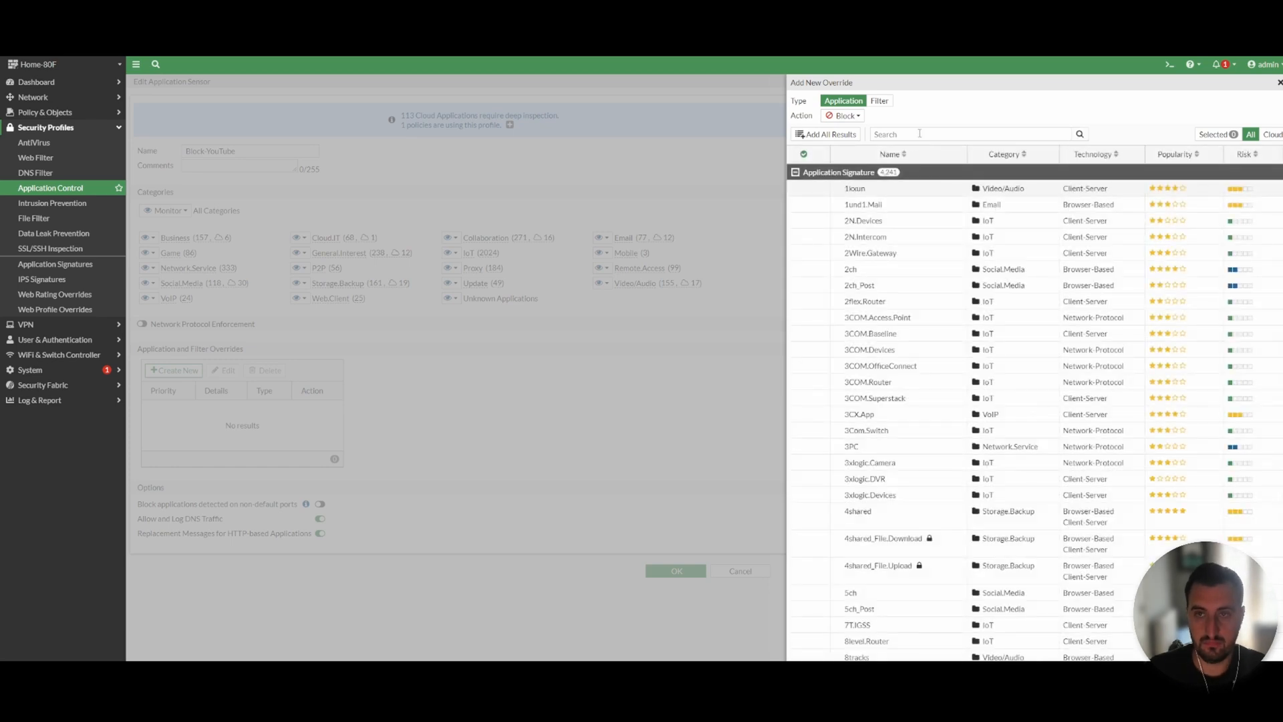
{"action": "type", "text": "You"}
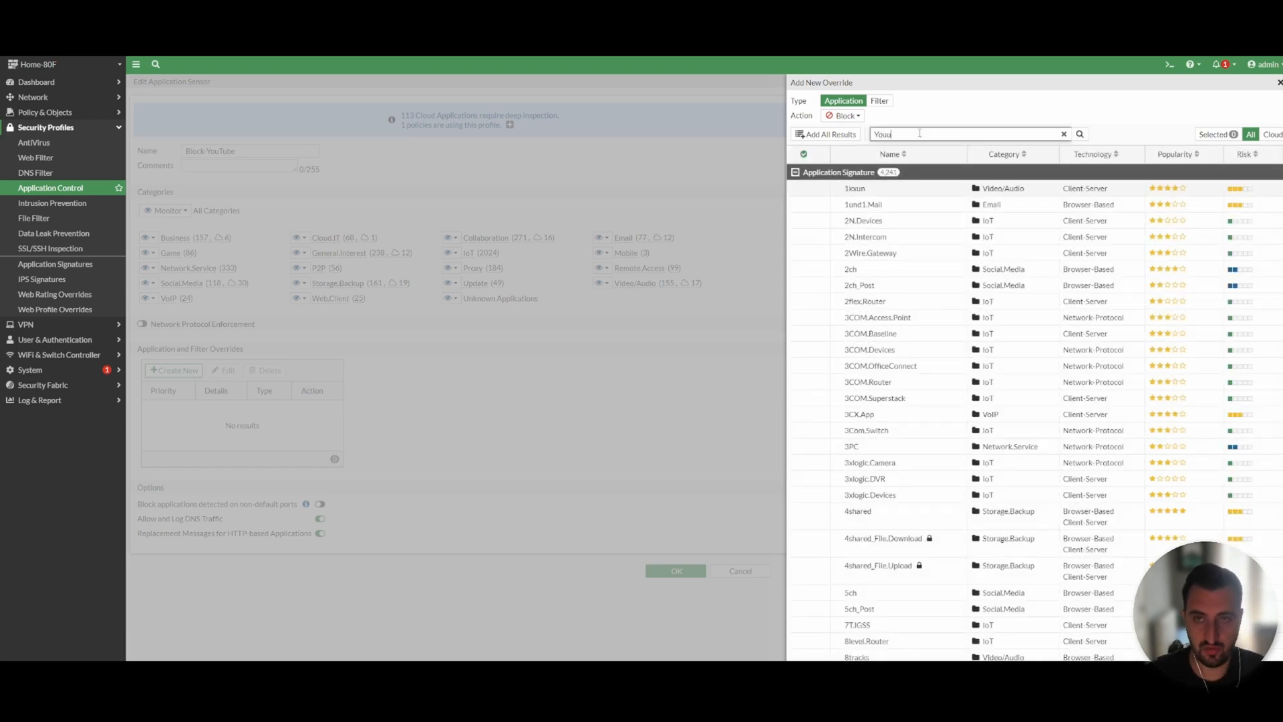
{"action": "type", "text": "YouTube"}
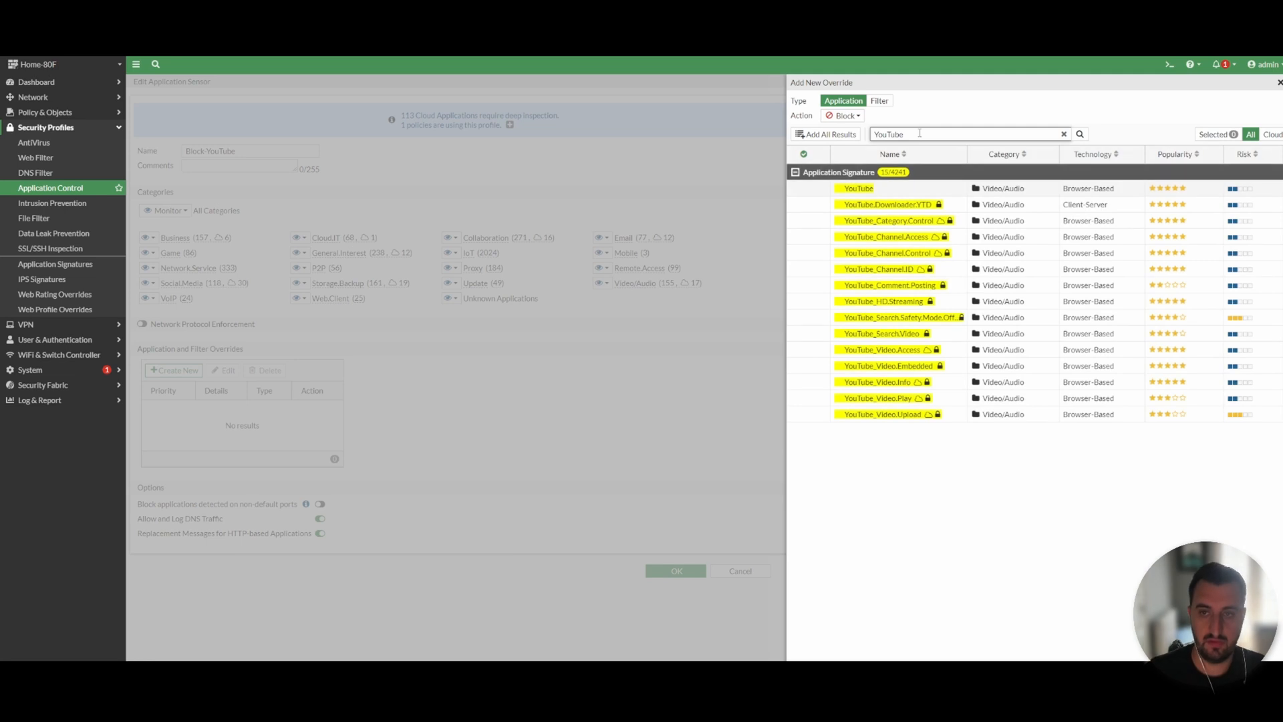
{"action": "mouse_move", "coordinate": [1142, 491]}
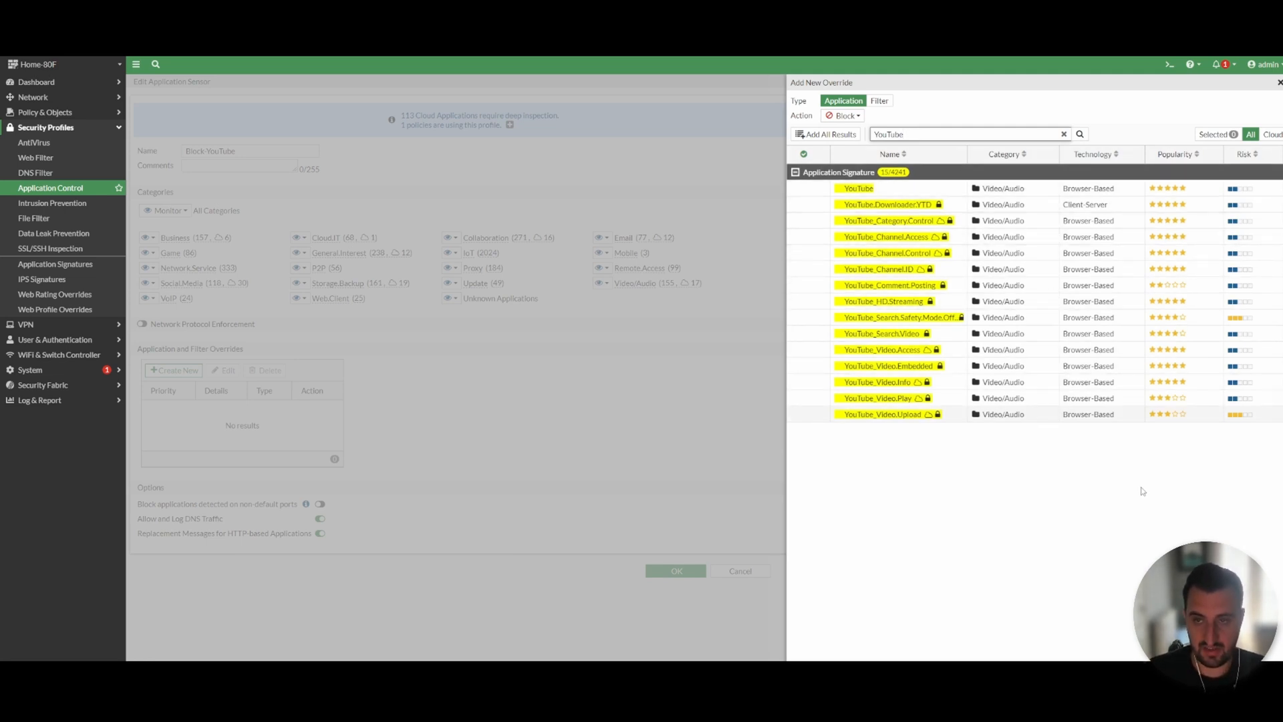
{"action": "mouse_move", "coordinate": [1155, 510]}
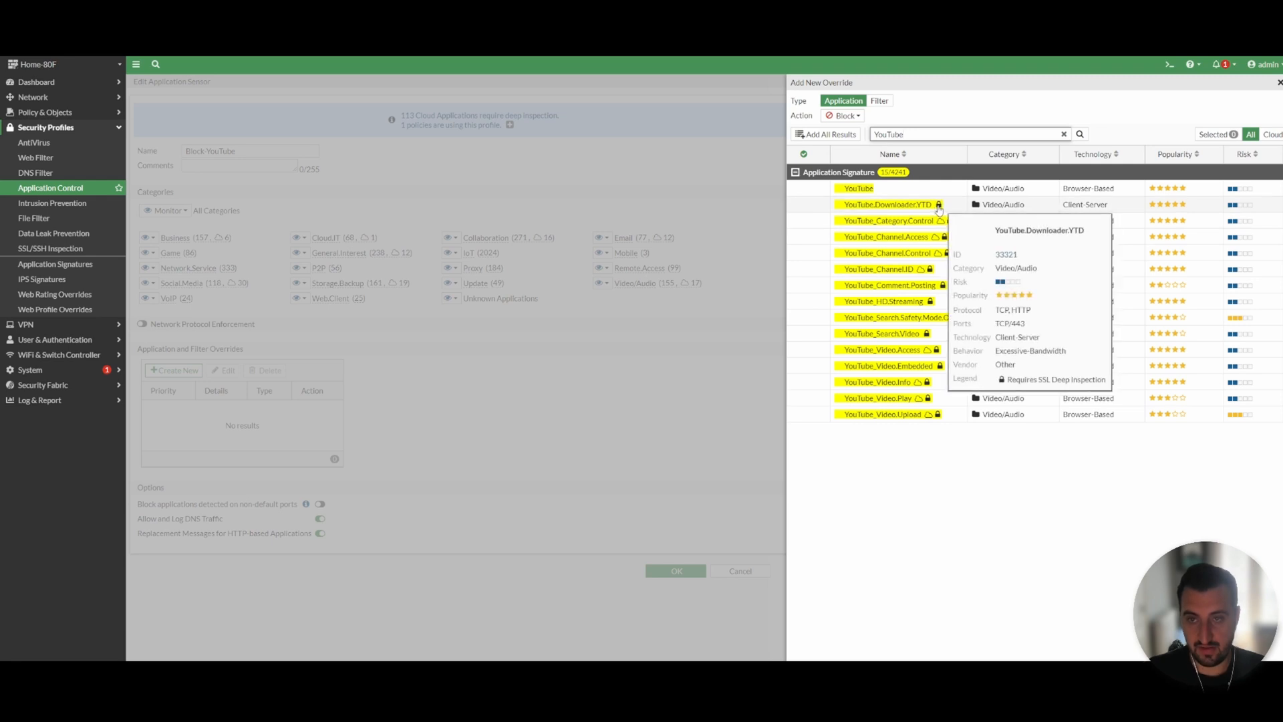
{"action": "mouse_move", "coordinate": [976, 236]}
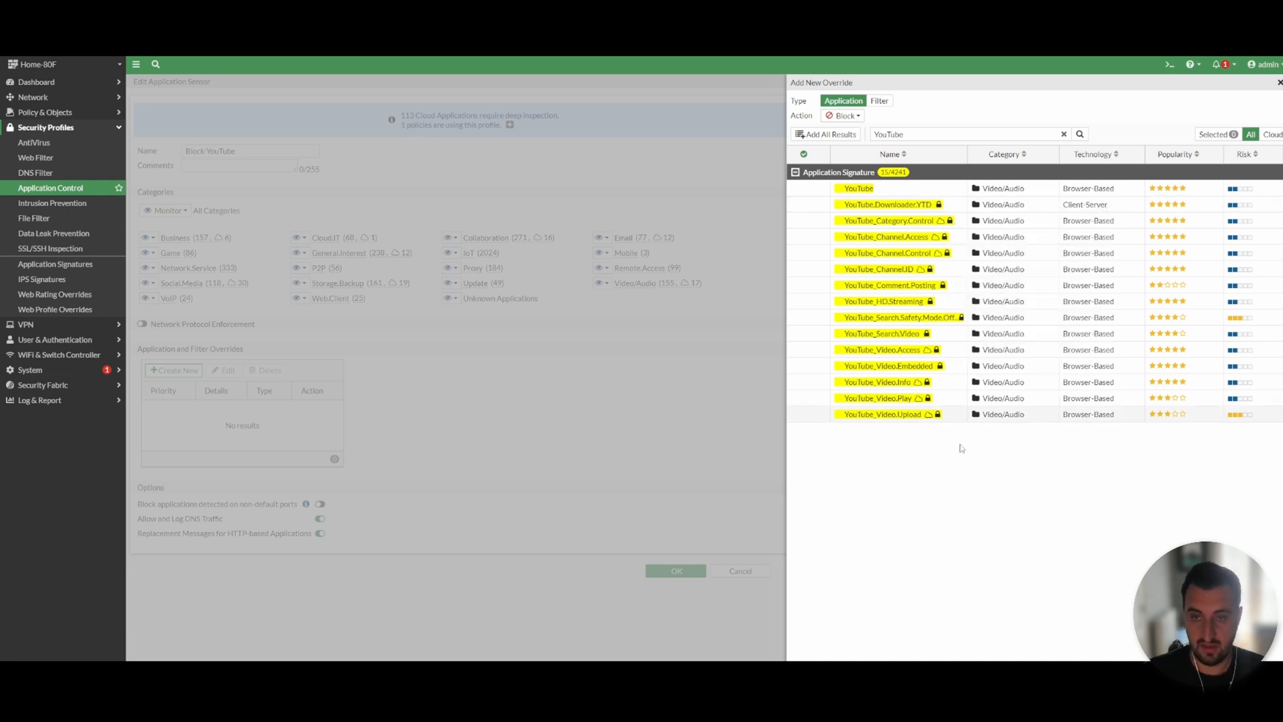
{"action": "mouse_move", "coordinate": [987, 376]}
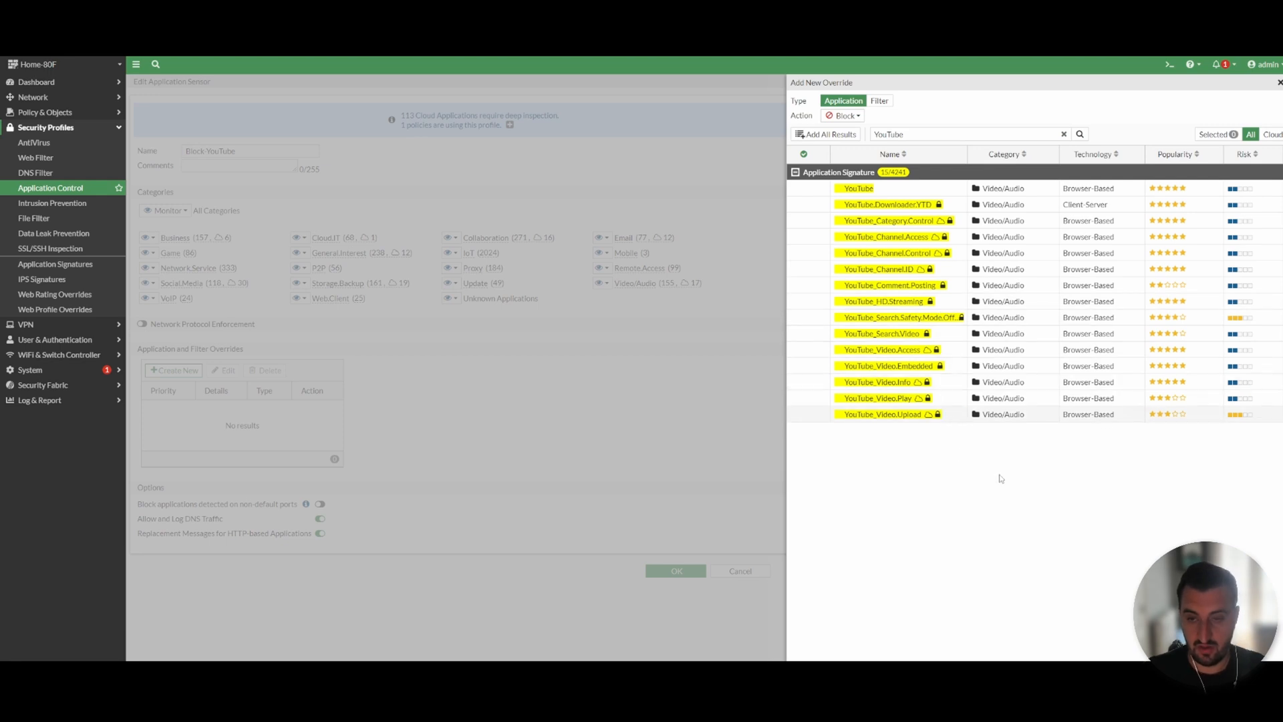
{"action": "mouse_move", "coordinate": [1009, 473]}
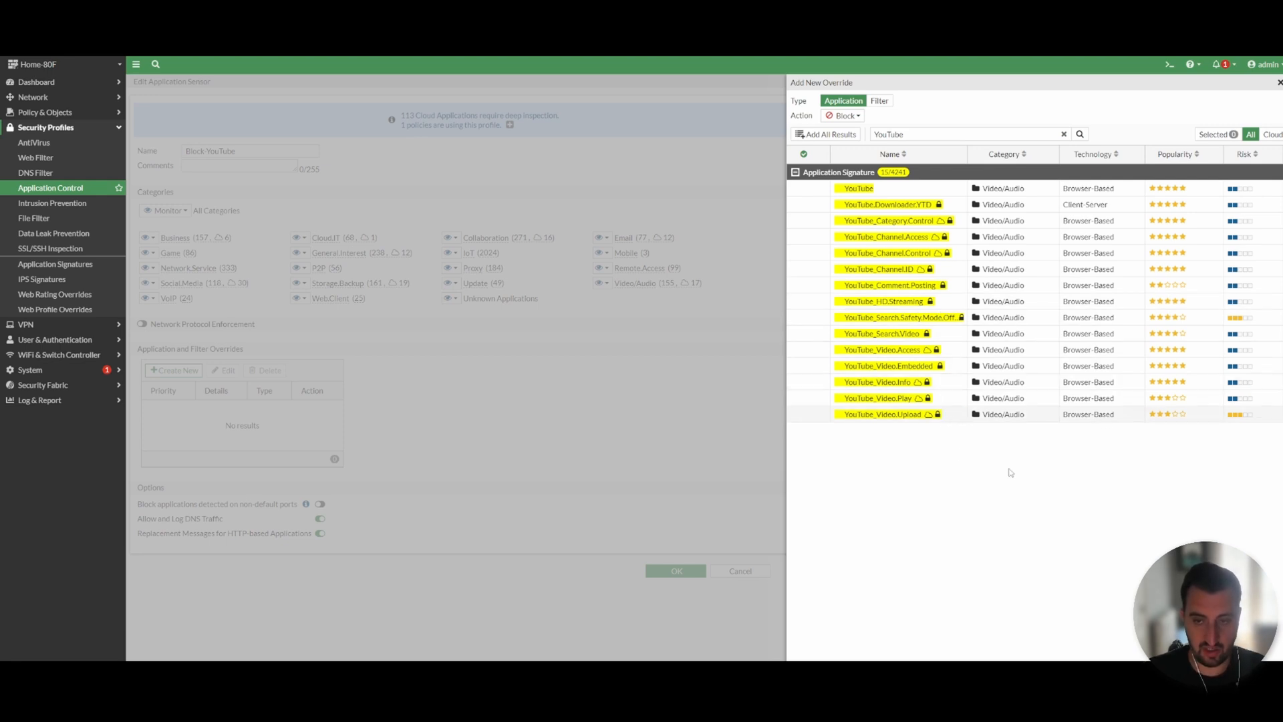
{"action": "mouse_move", "coordinate": [962, 354]}
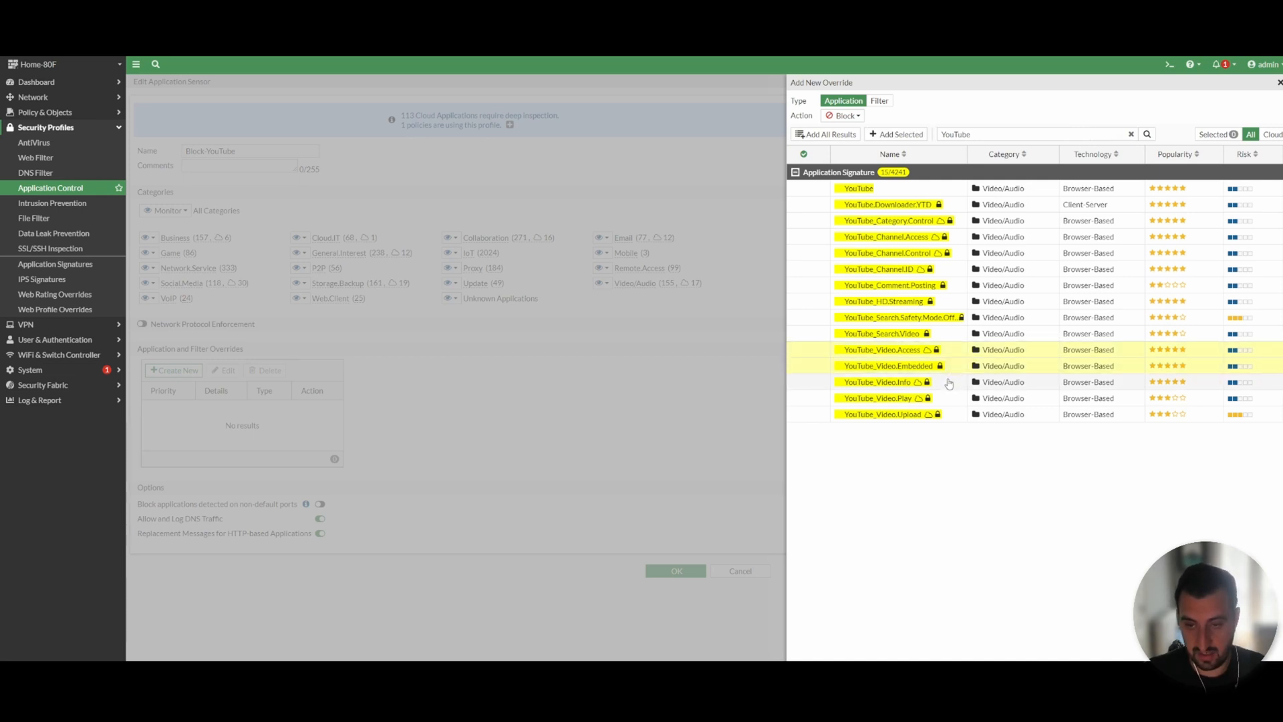
{"action": "mouse_move", "coordinate": [1031, 398]}
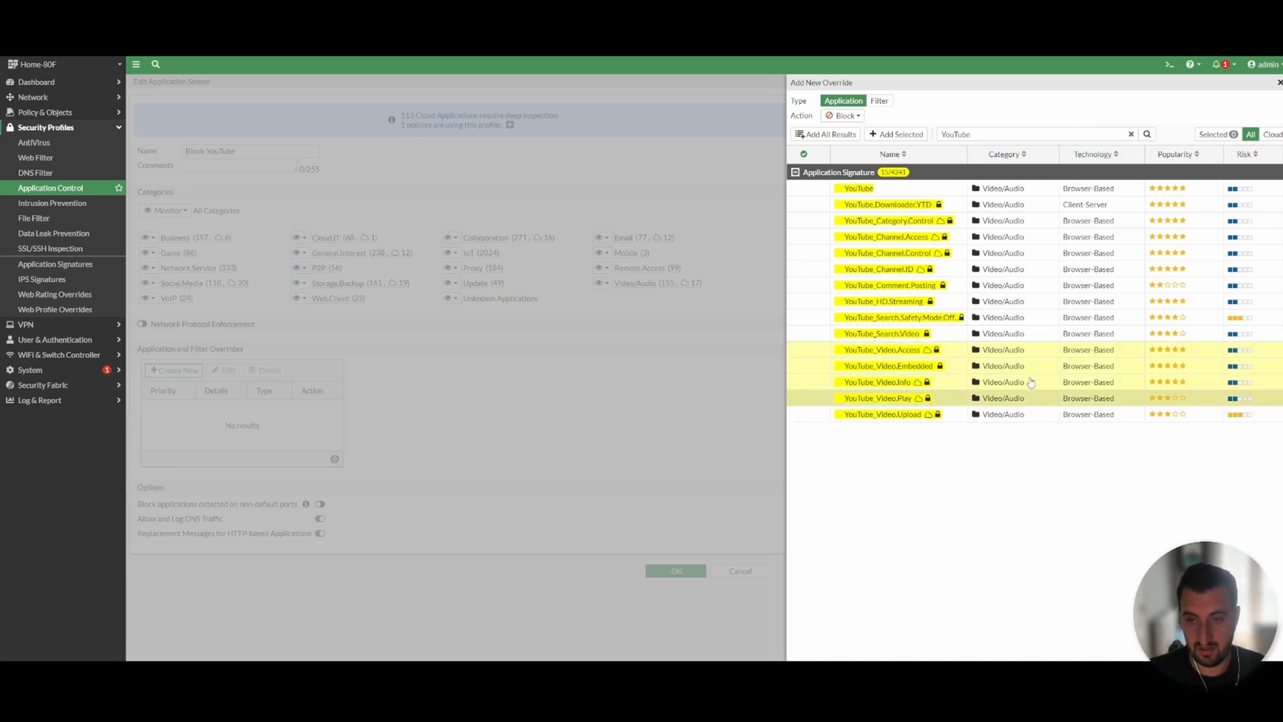
{"action": "left_click", "coordinate": [825, 134]}
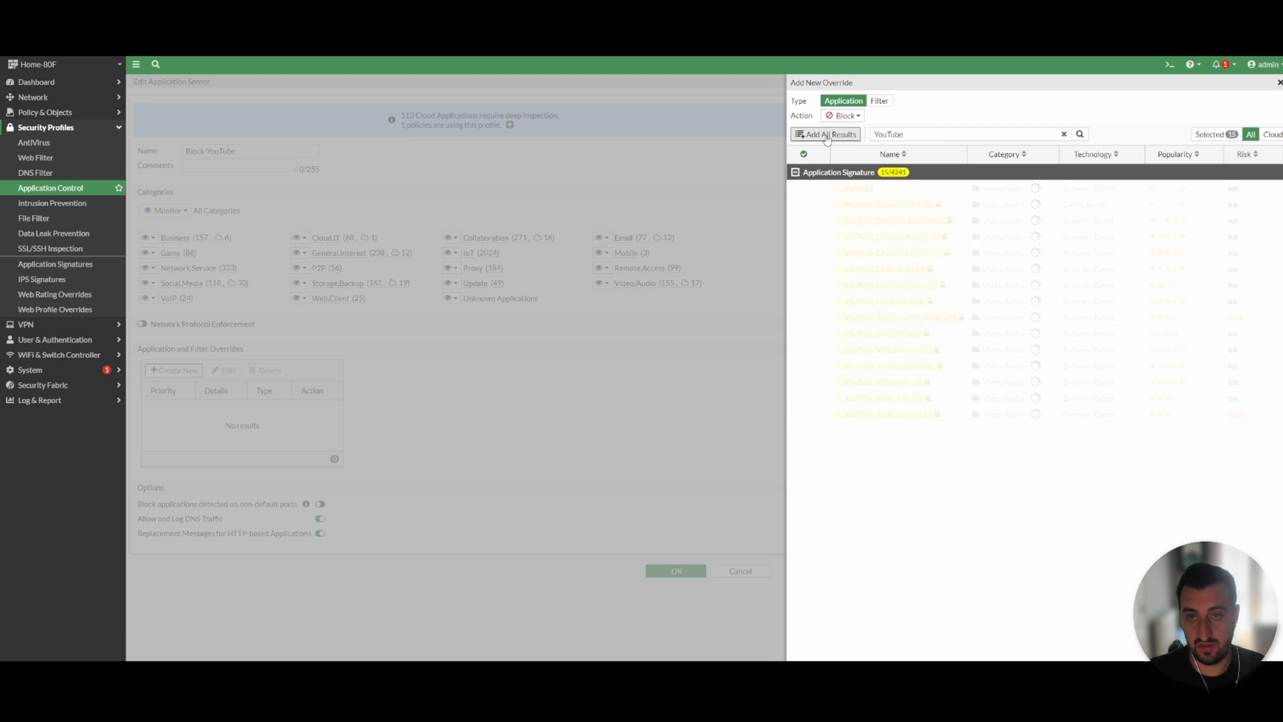
{"action": "left_click", "coordinate": [825, 134]}
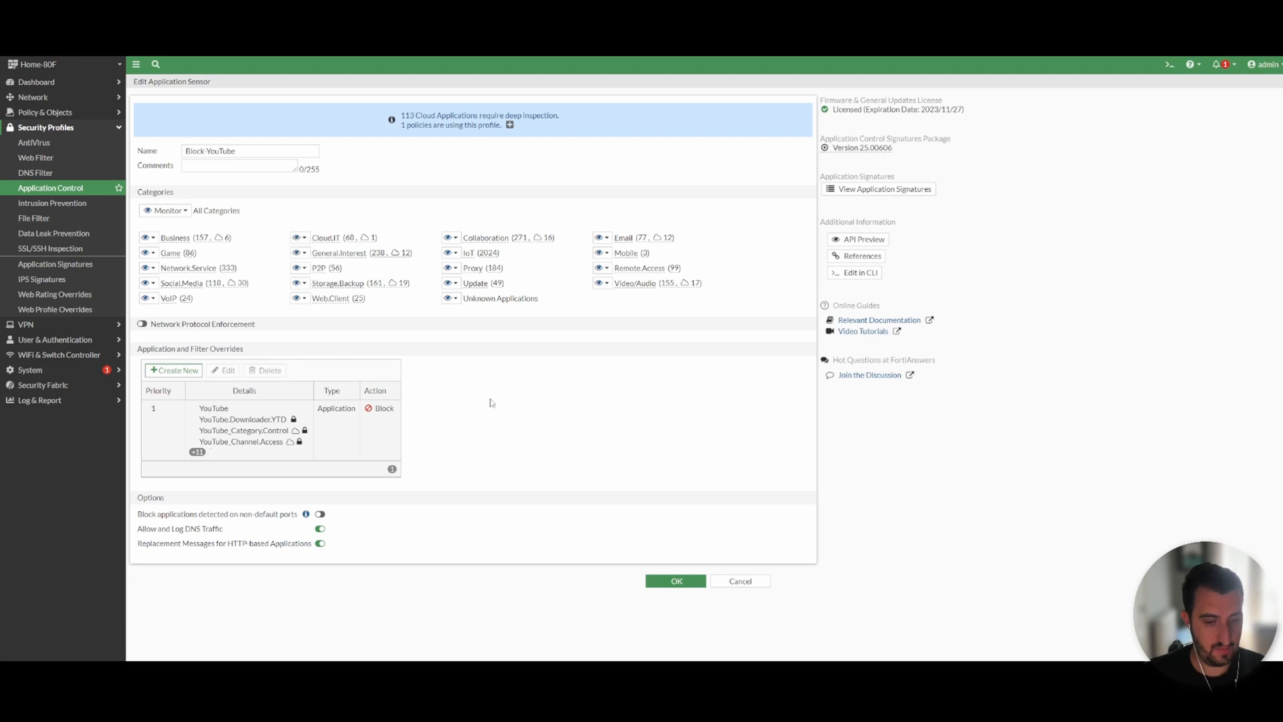
- Save the Block YouTube profile and go to Policy & Objects > Firewall Policy
{"action": "left_click", "coordinate": [675, 580]}
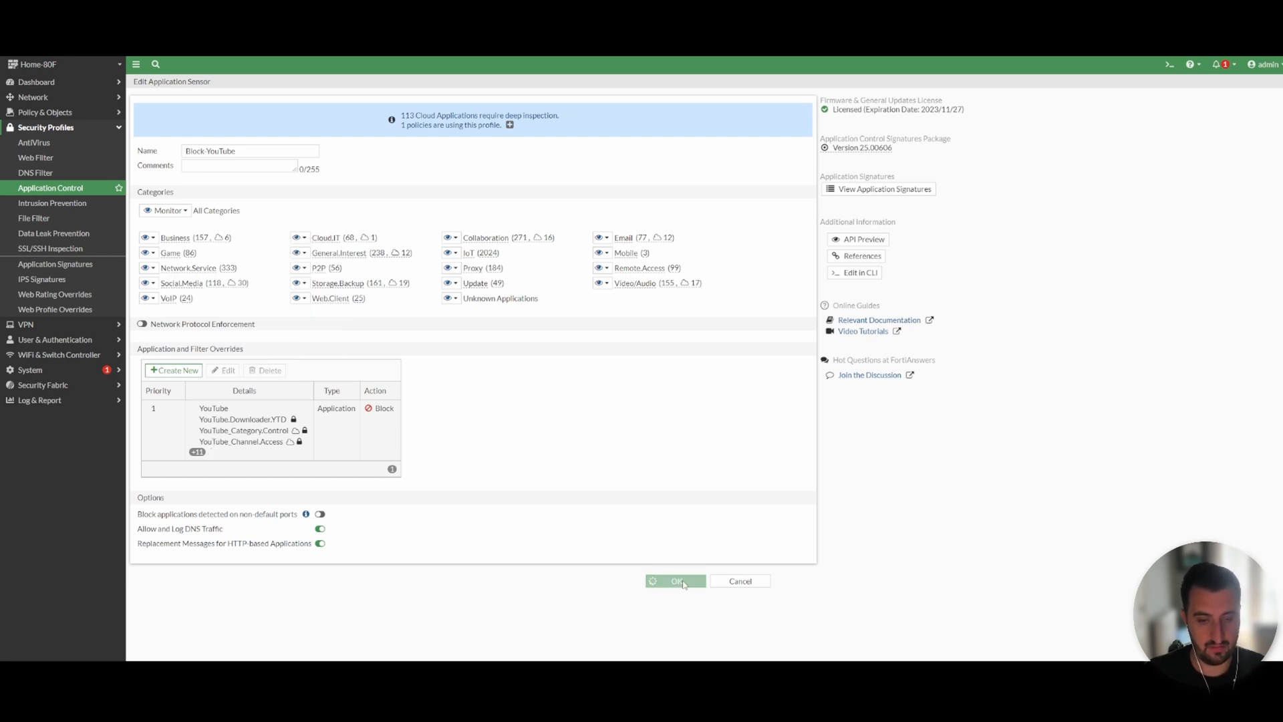
{"action": "left_click", "coordinate": [675, 581]}
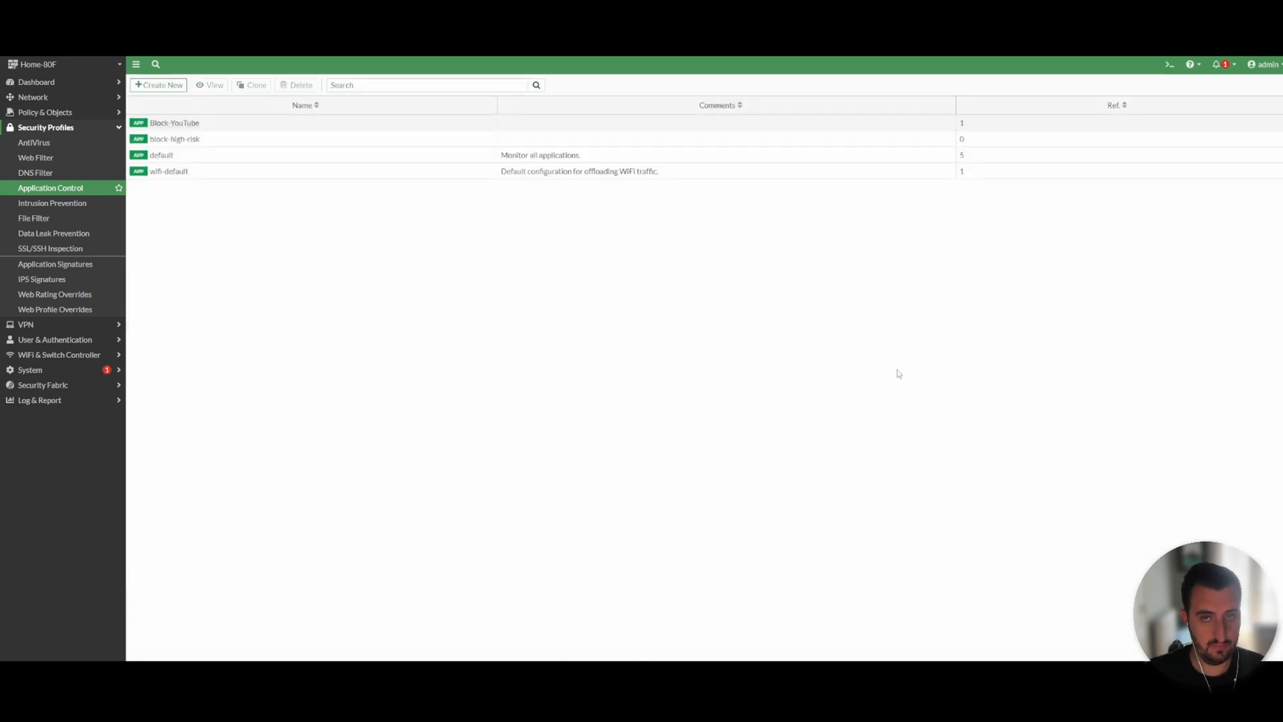
{"action": "mouse_move", "coordinate": [683, 299]}
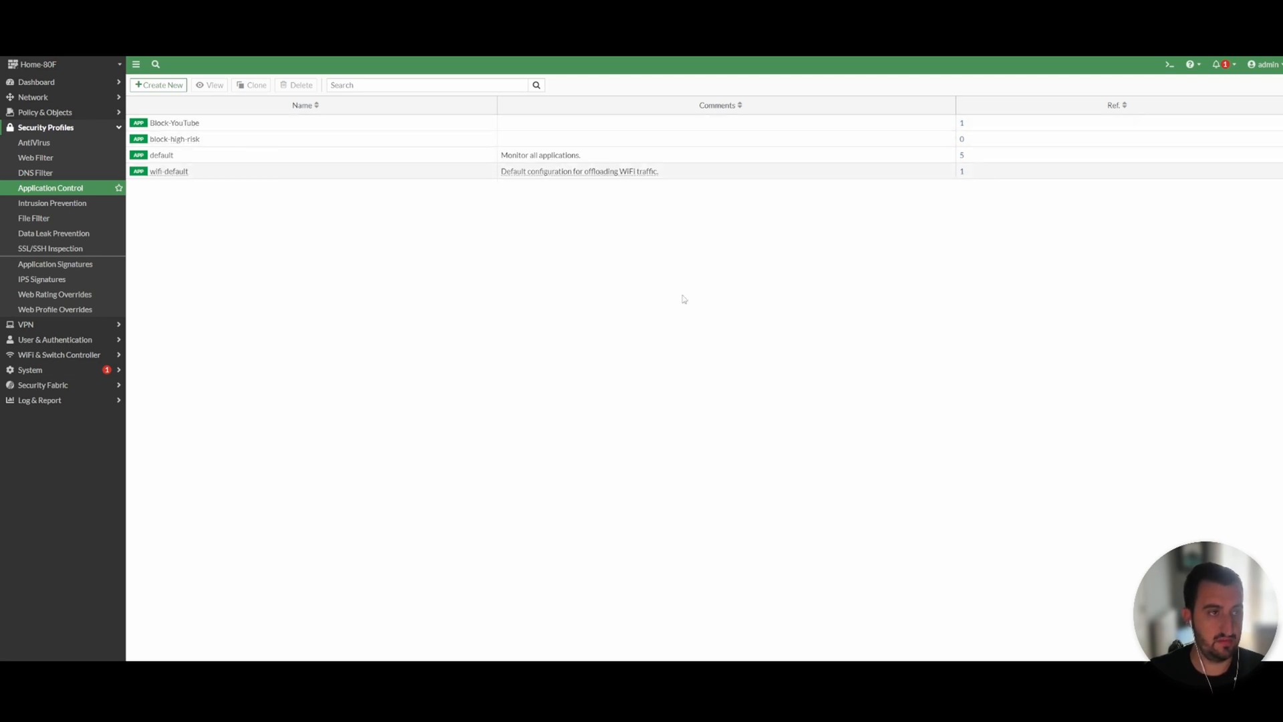
{"action": "left_click", "coordinate": [42, 127]}
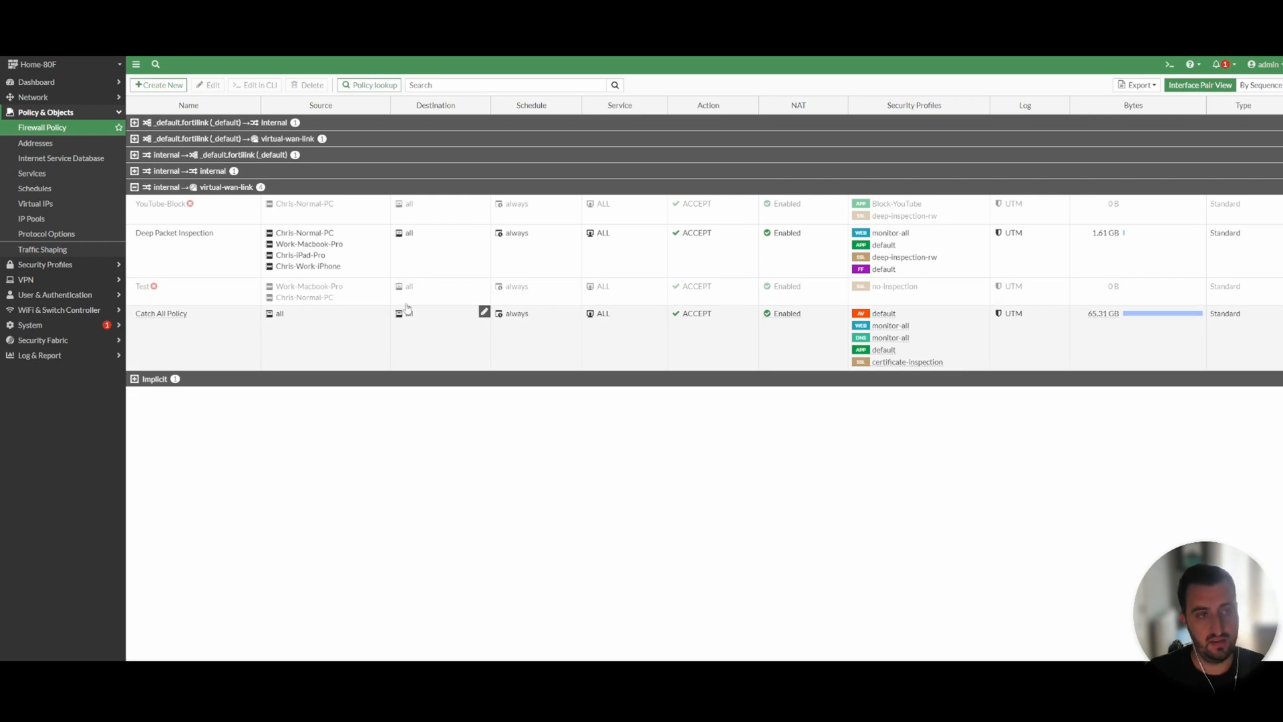
{"action": "double_click", "coordinate": [164, 203]}
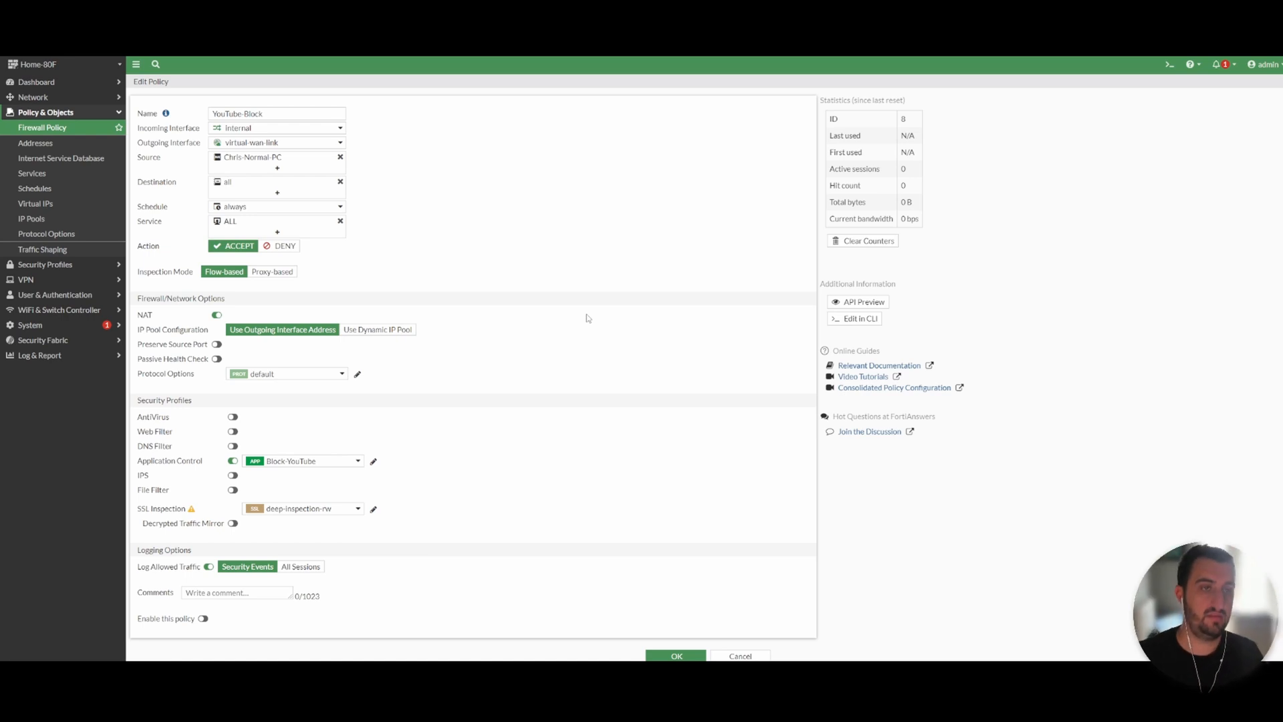
{"action": "mouse_move", "coordinate": [505, 377]}
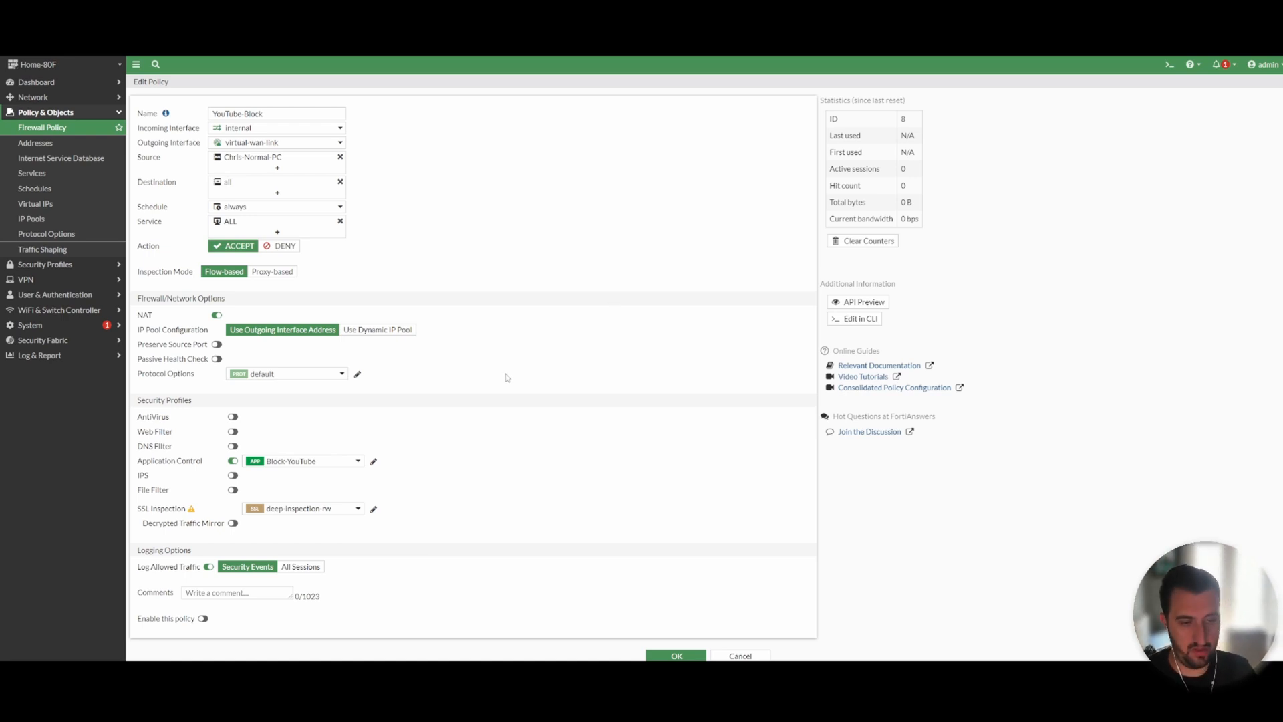
{"action": "mouse_move", "coordinate": [480, 365]}
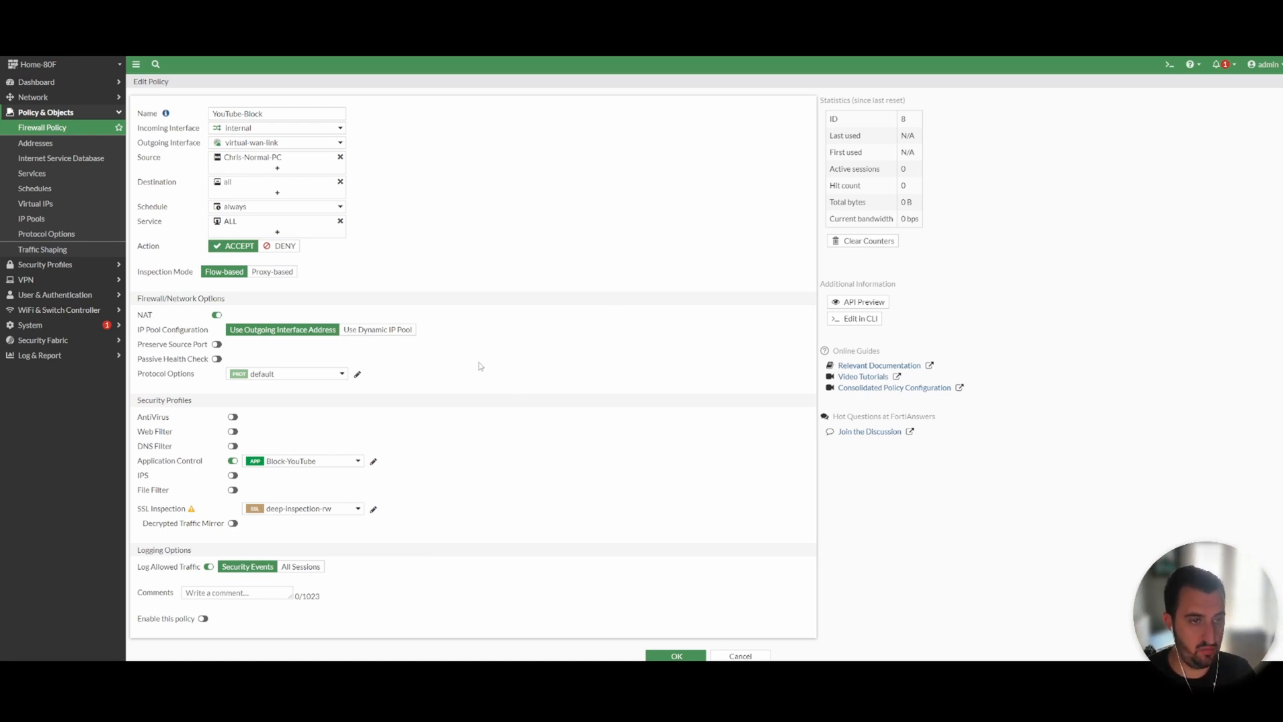
{"action": "left_click", "coordinate": [674, 655]}
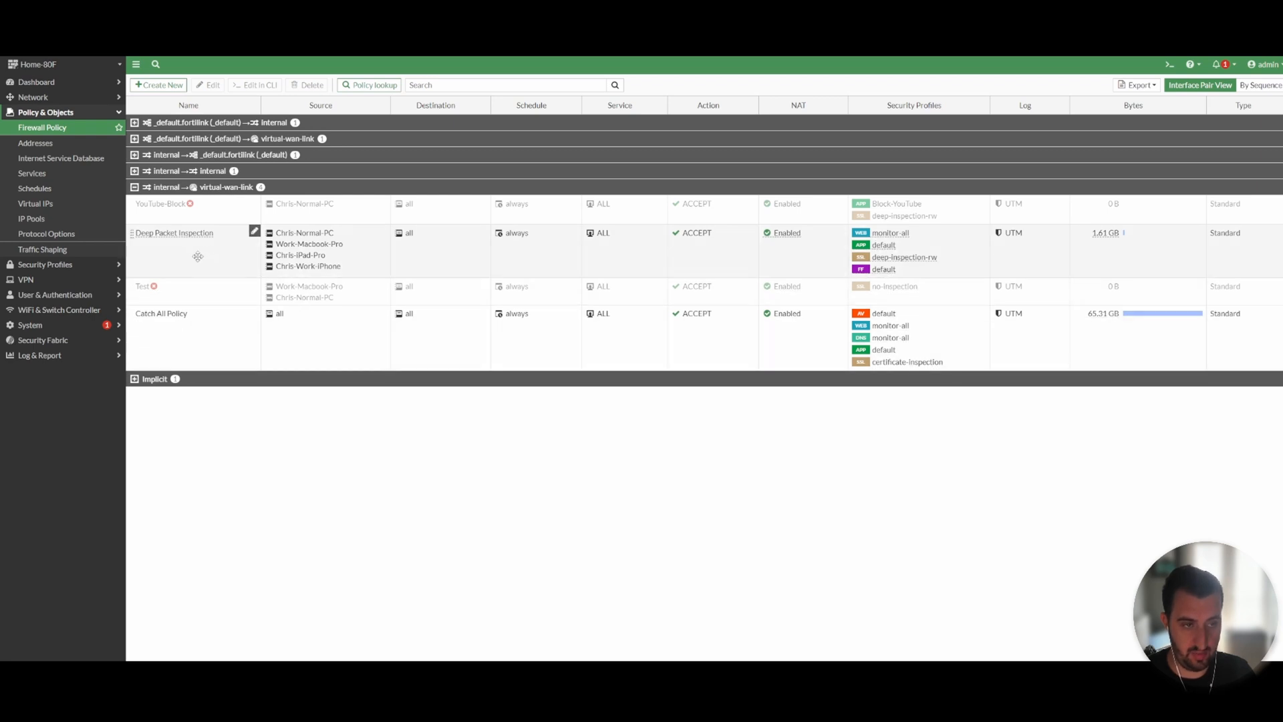
{"action": "mouse_move", "coordinate": [637, 259]}
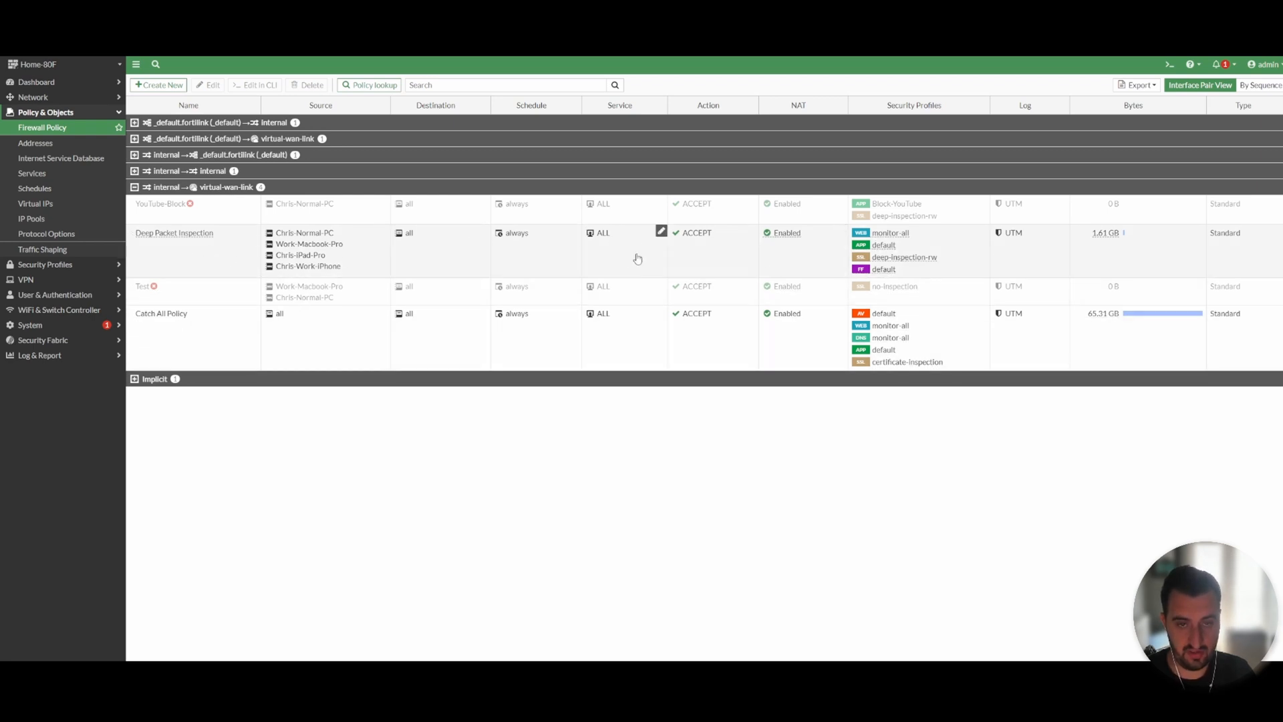
{"action": "mouse_move", "coordinate": [903, 242]}
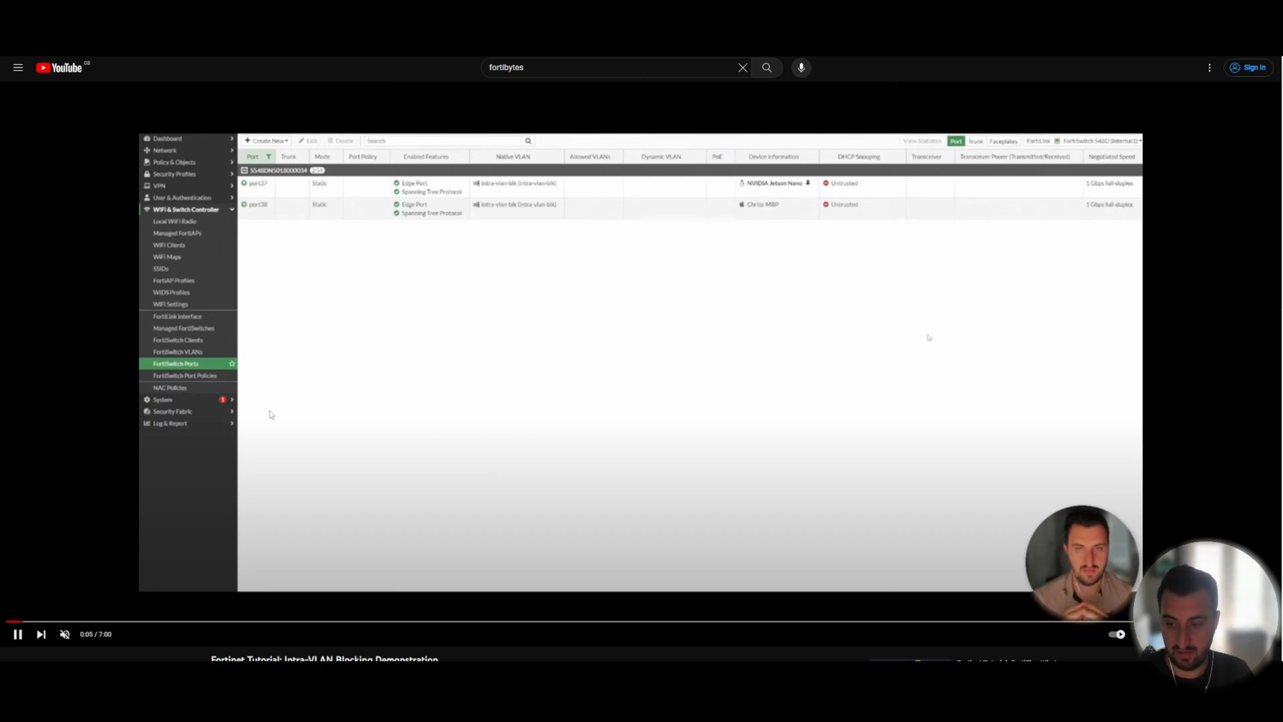
{"action": "mouse_move", "coordinate": [952, 513]}
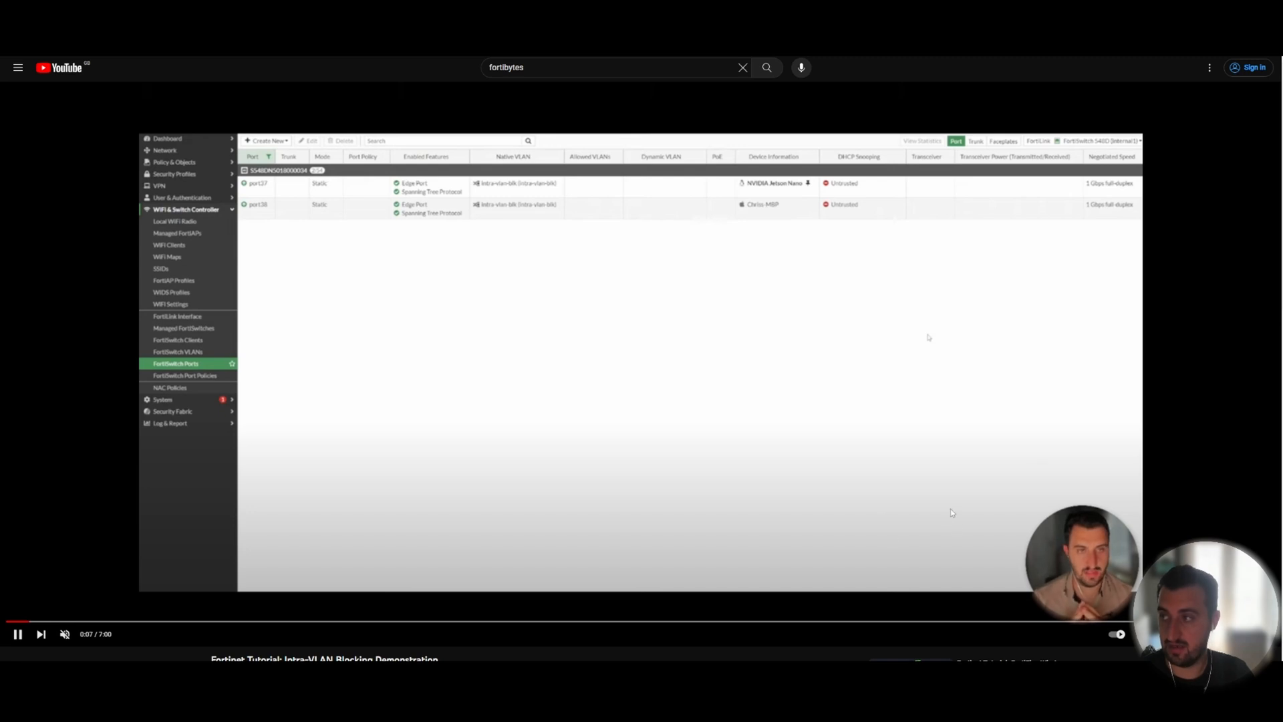
{"action": "mouse_move", "coordinate": [221, 289]}
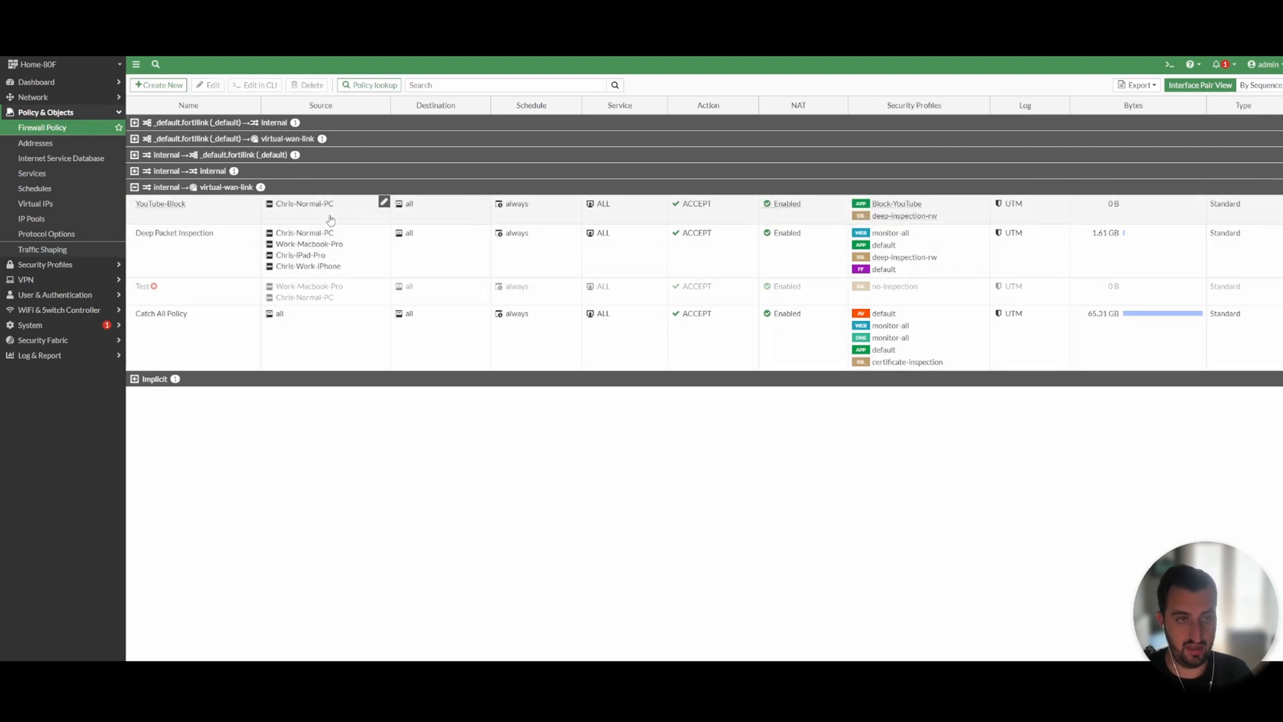
{"action": "mouse_move", "coordinate": [369, 221]}
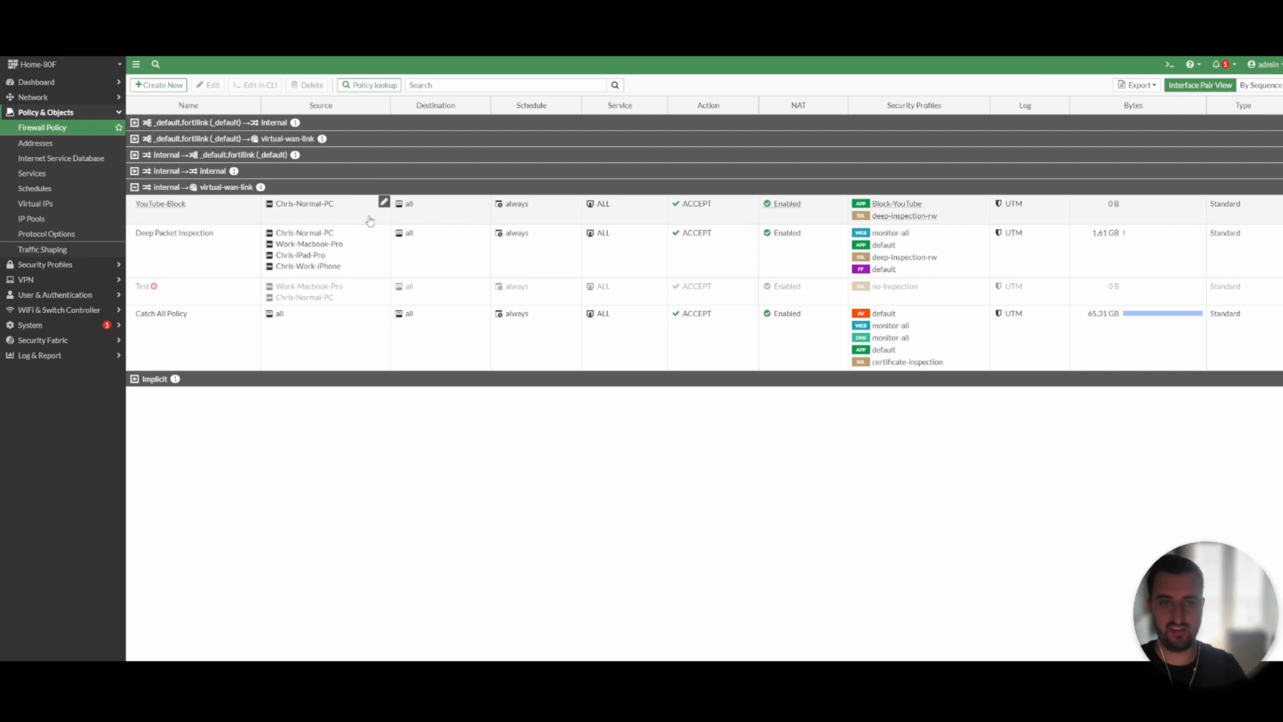
{"action": "mouse_move", "coordinate": [470, 313]}
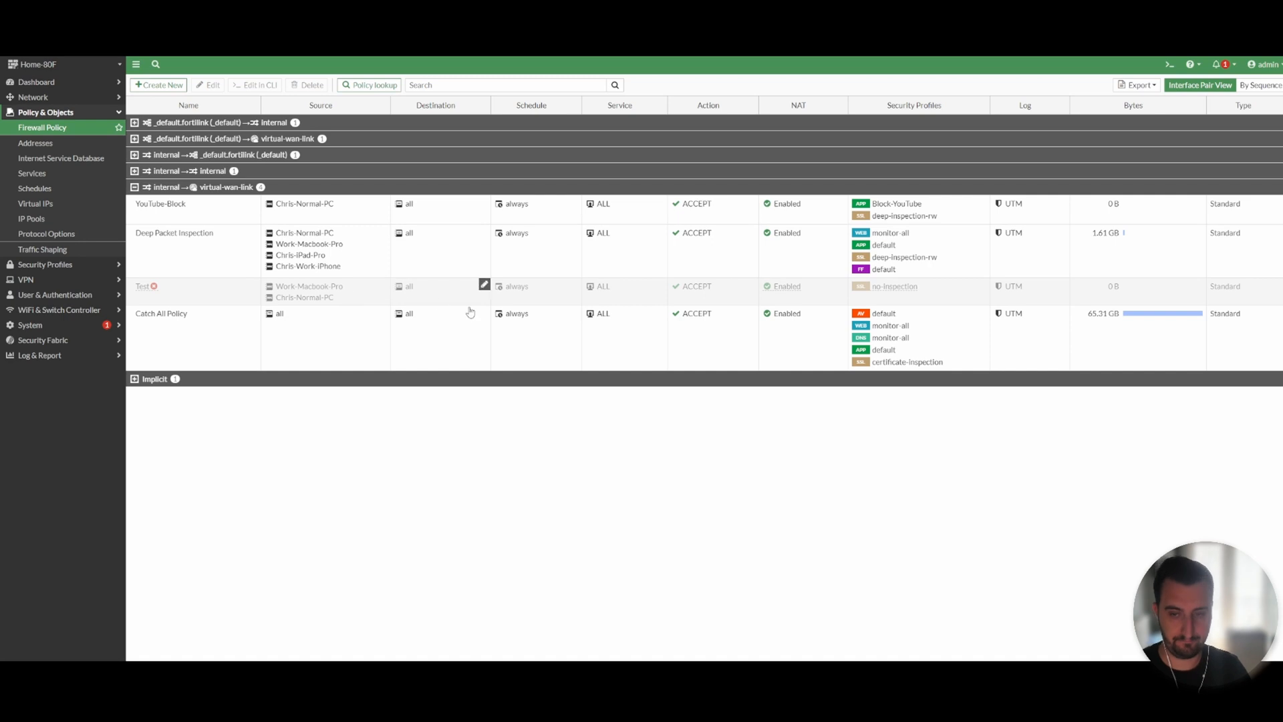
- Open Chrome's three-dot menu from the Firewall Policy page
{"action": "left_click", "coordinate": [1274, 64]}
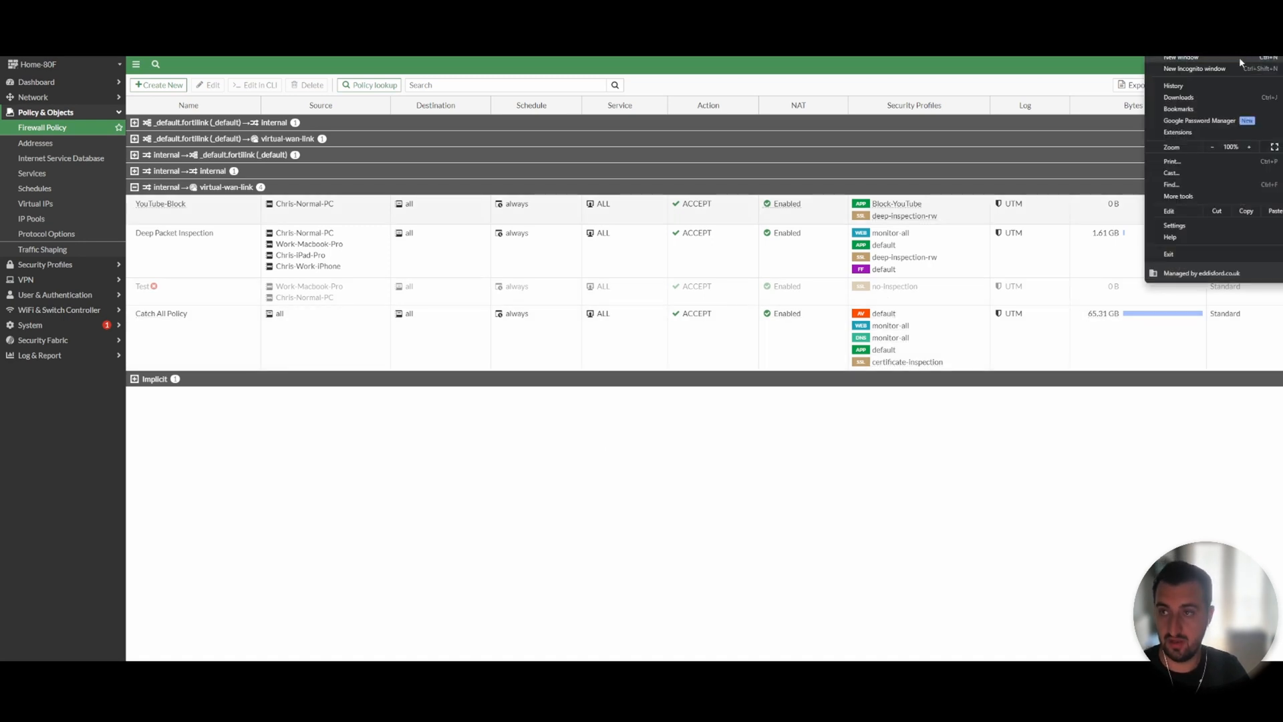